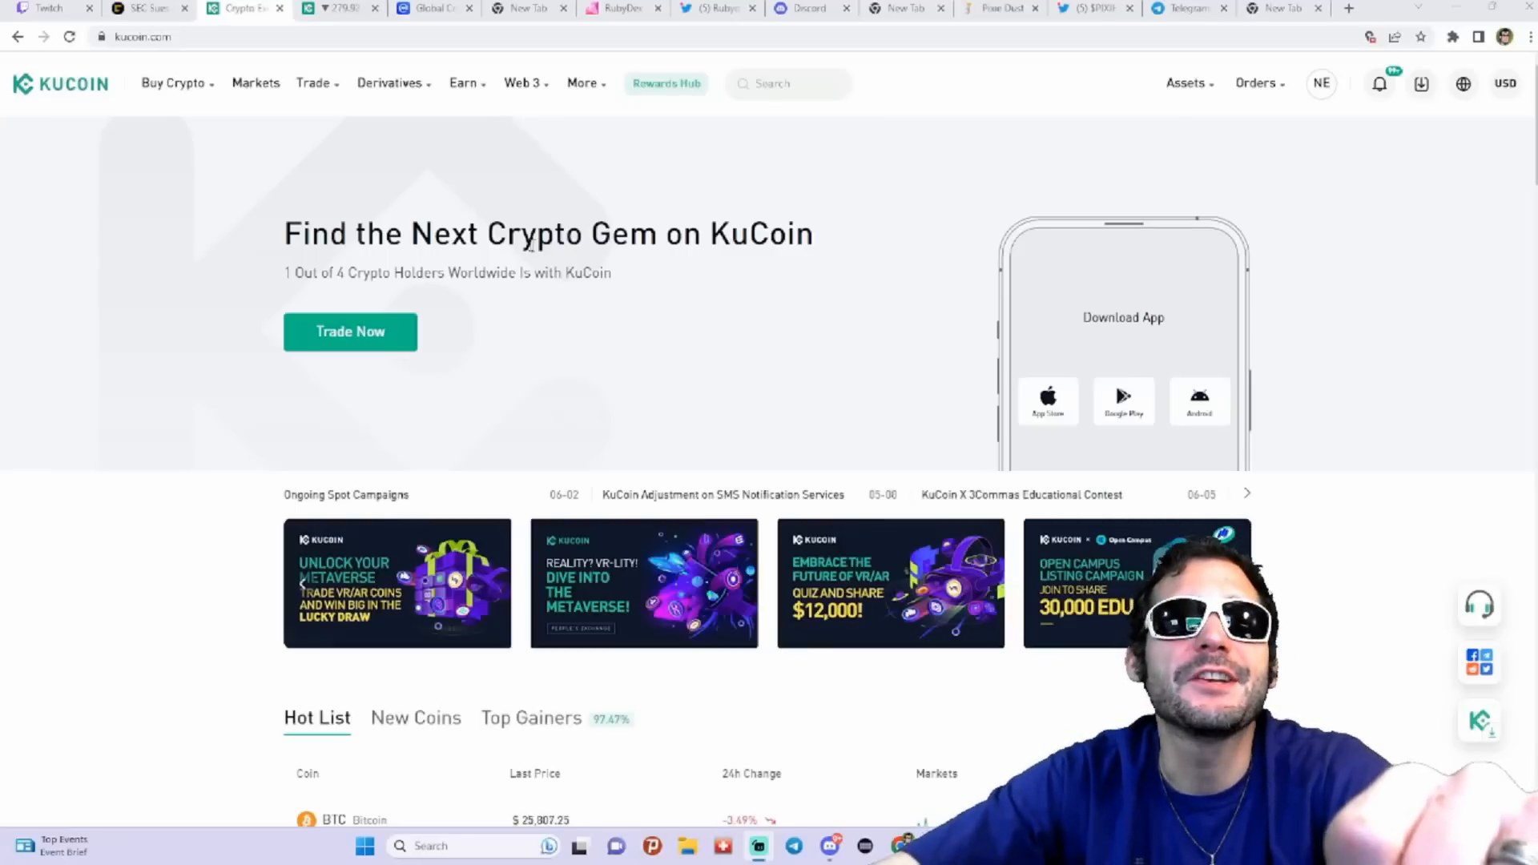
mouse_move(940, 356)
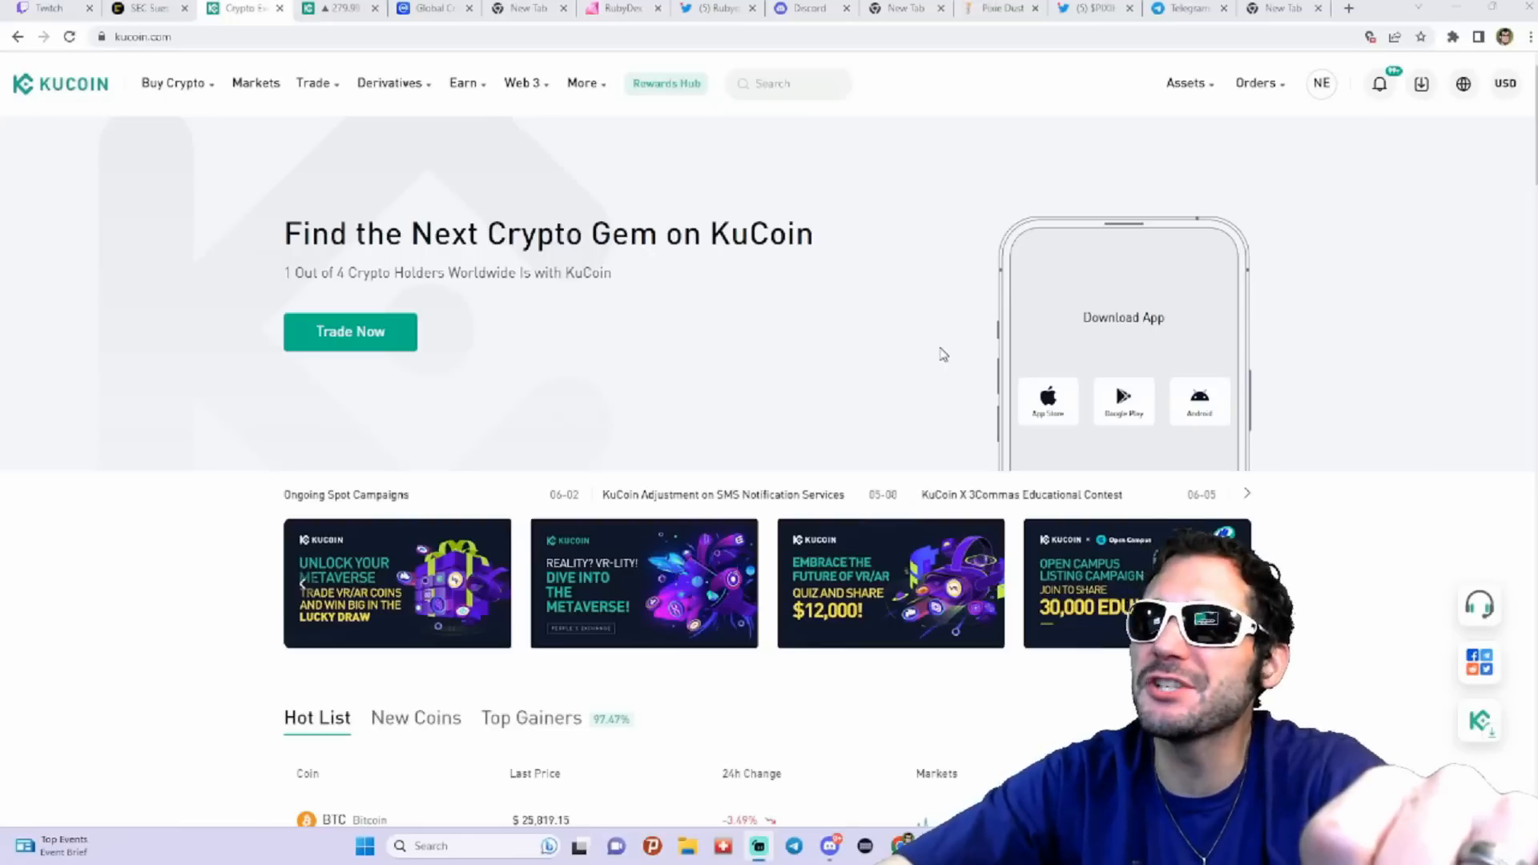
mouse_move(676, 326)
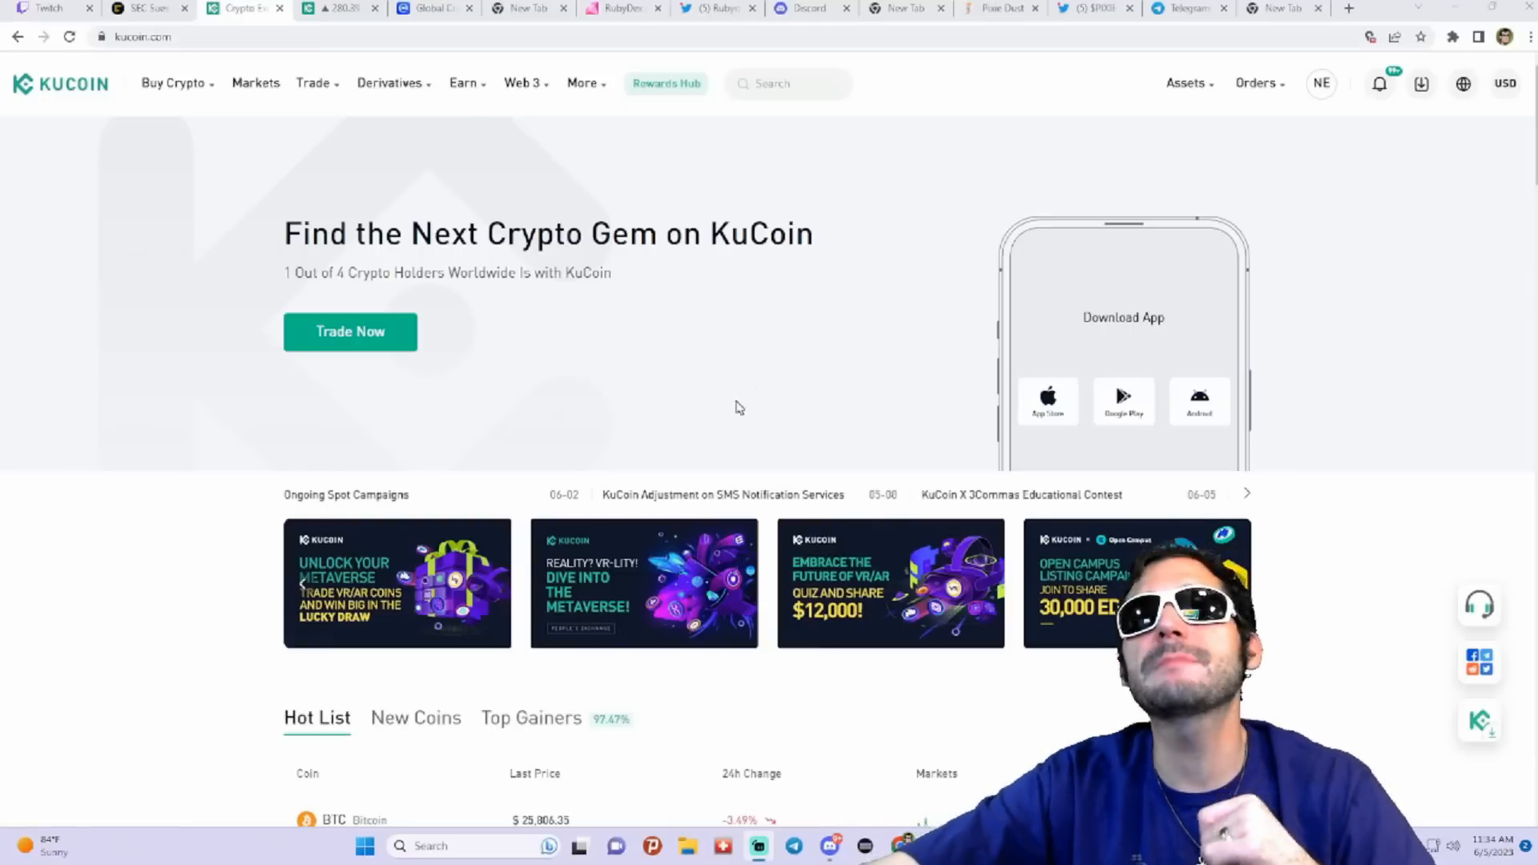
mouse_move(603, 303)
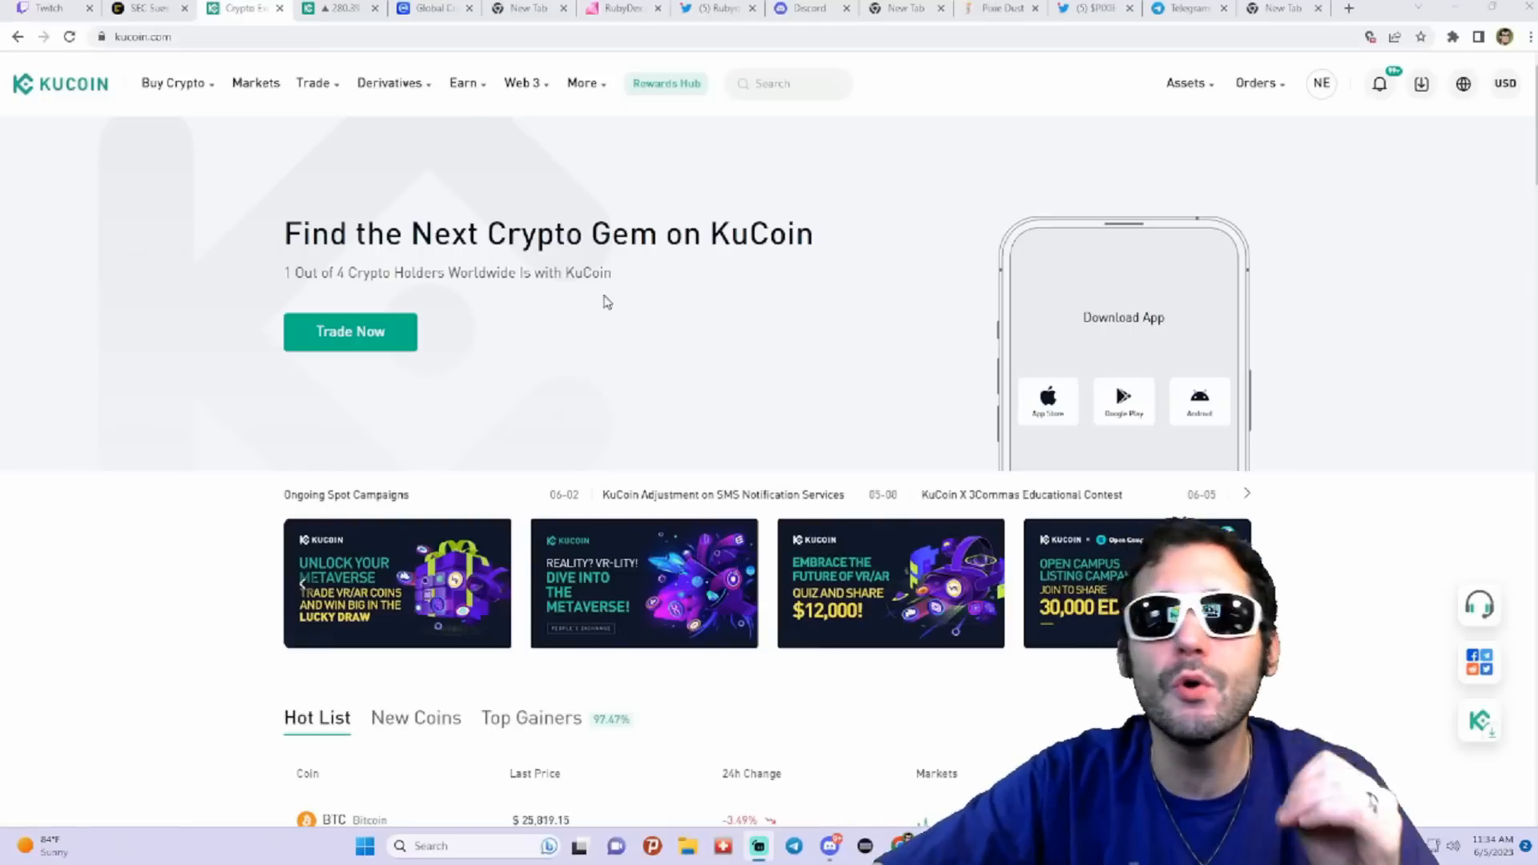
Step: Scroll through the KuCoin home page content before heading to the markets
scroll(down, 3)
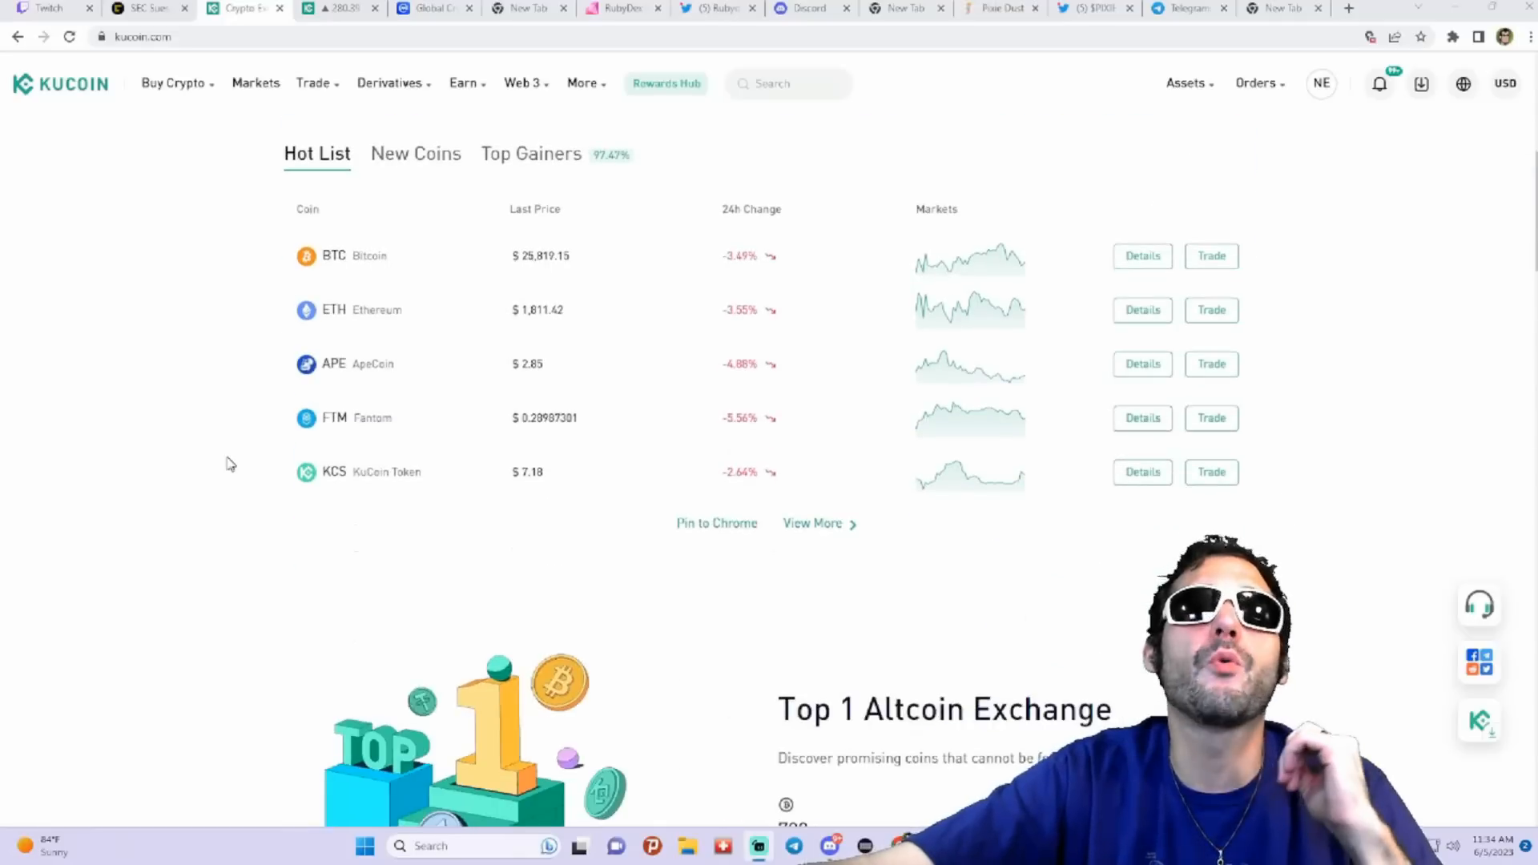
scroll(down, 3)
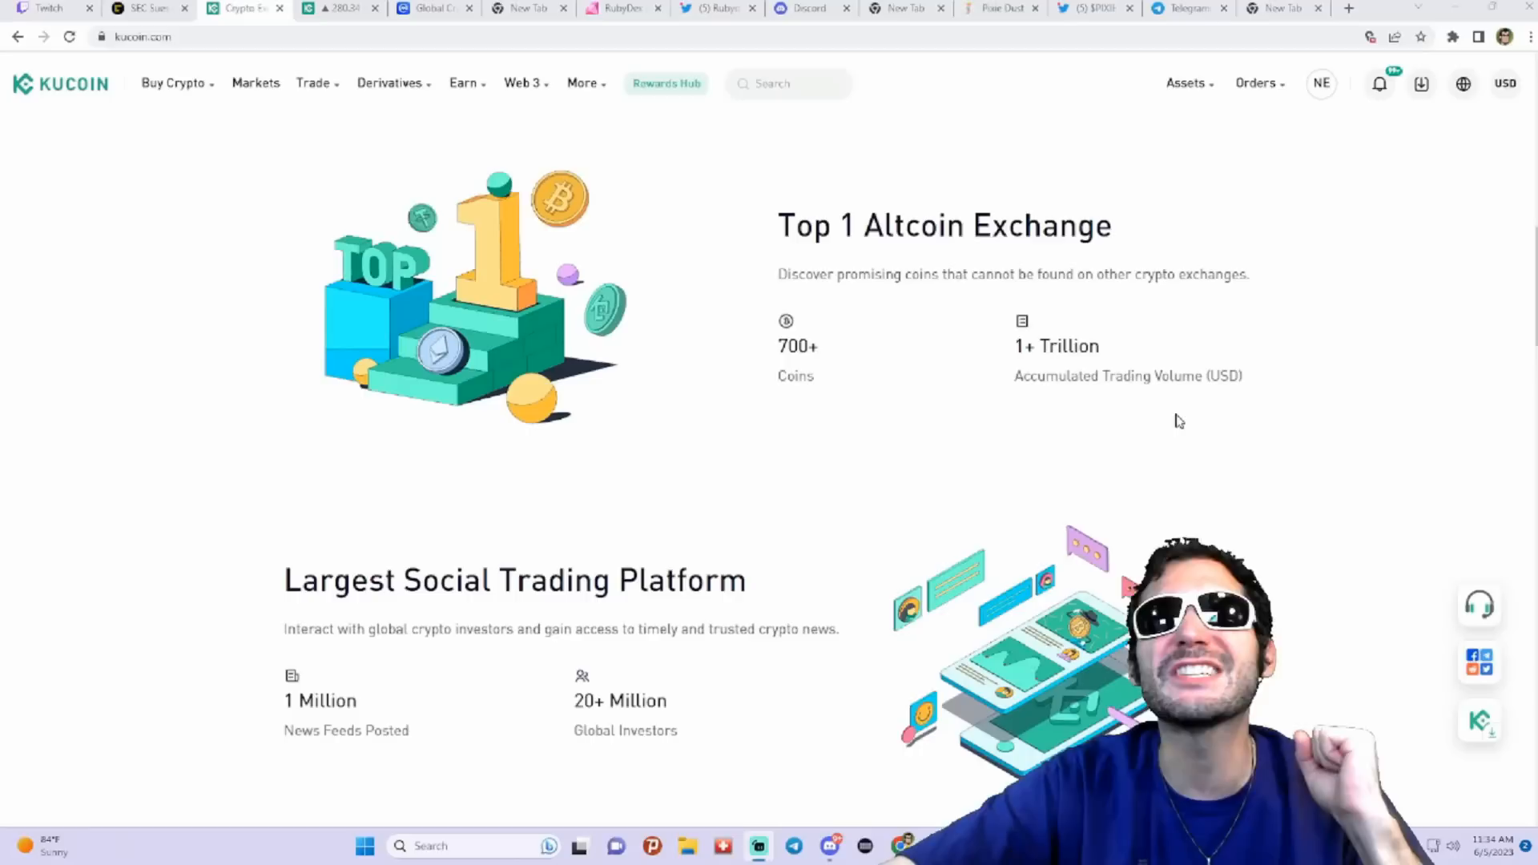
mouse_move(1062, 356)
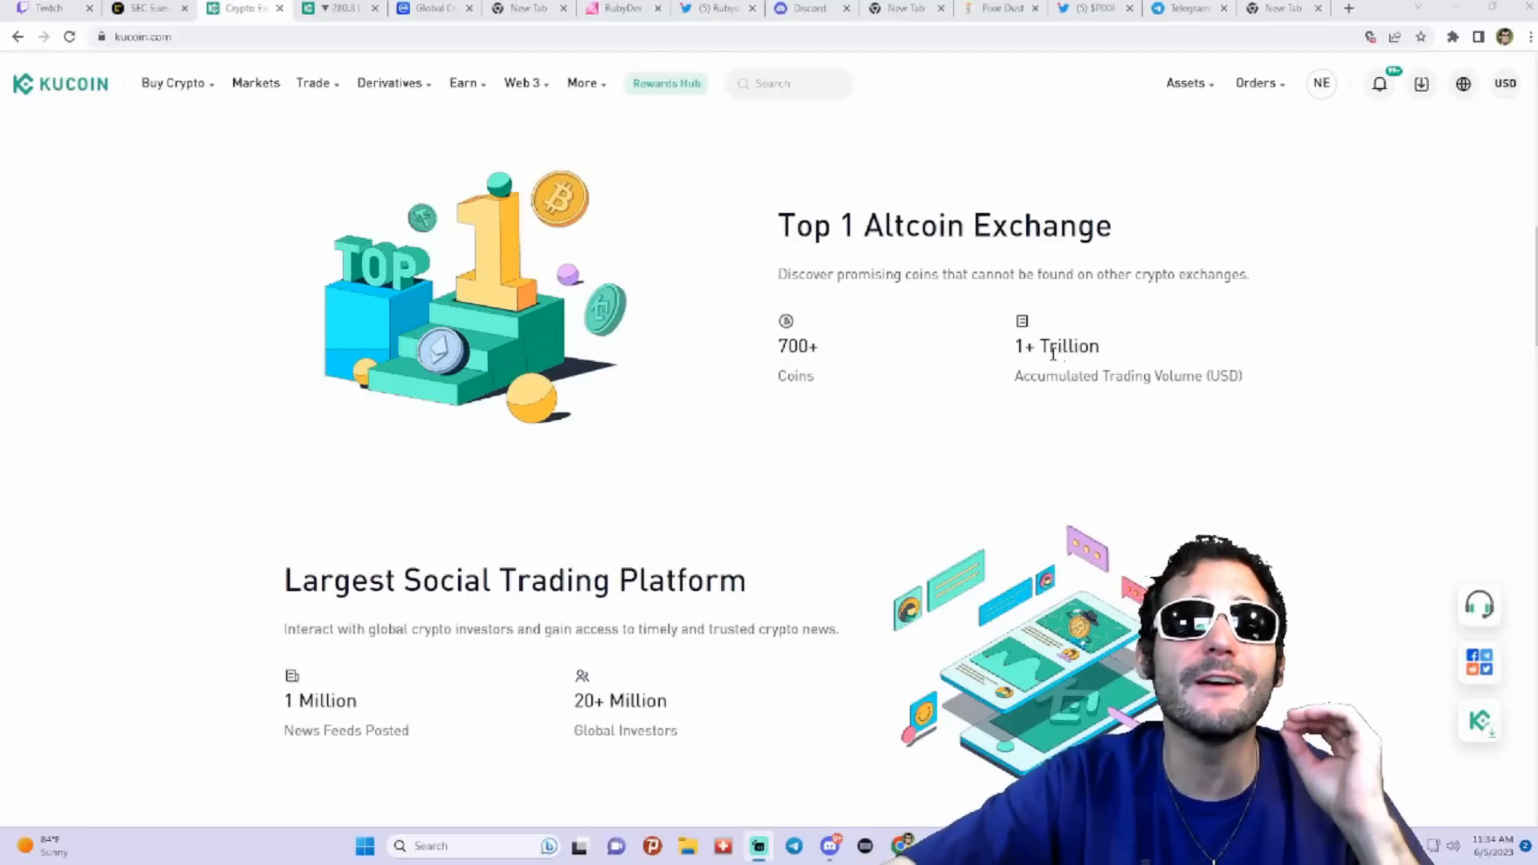
scroll(down, 3)
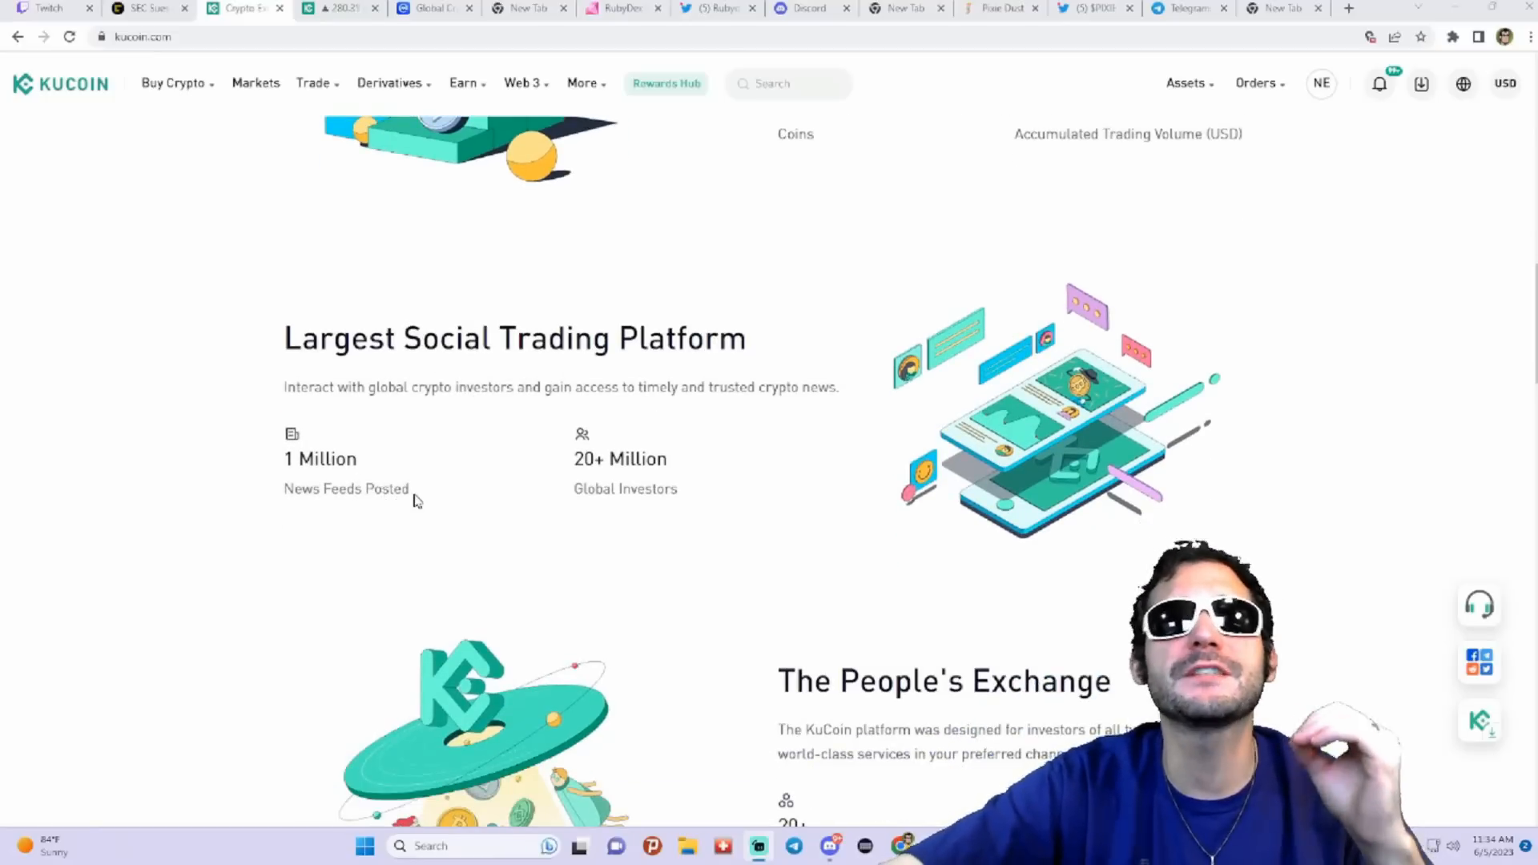
mouse_move(739, 481)
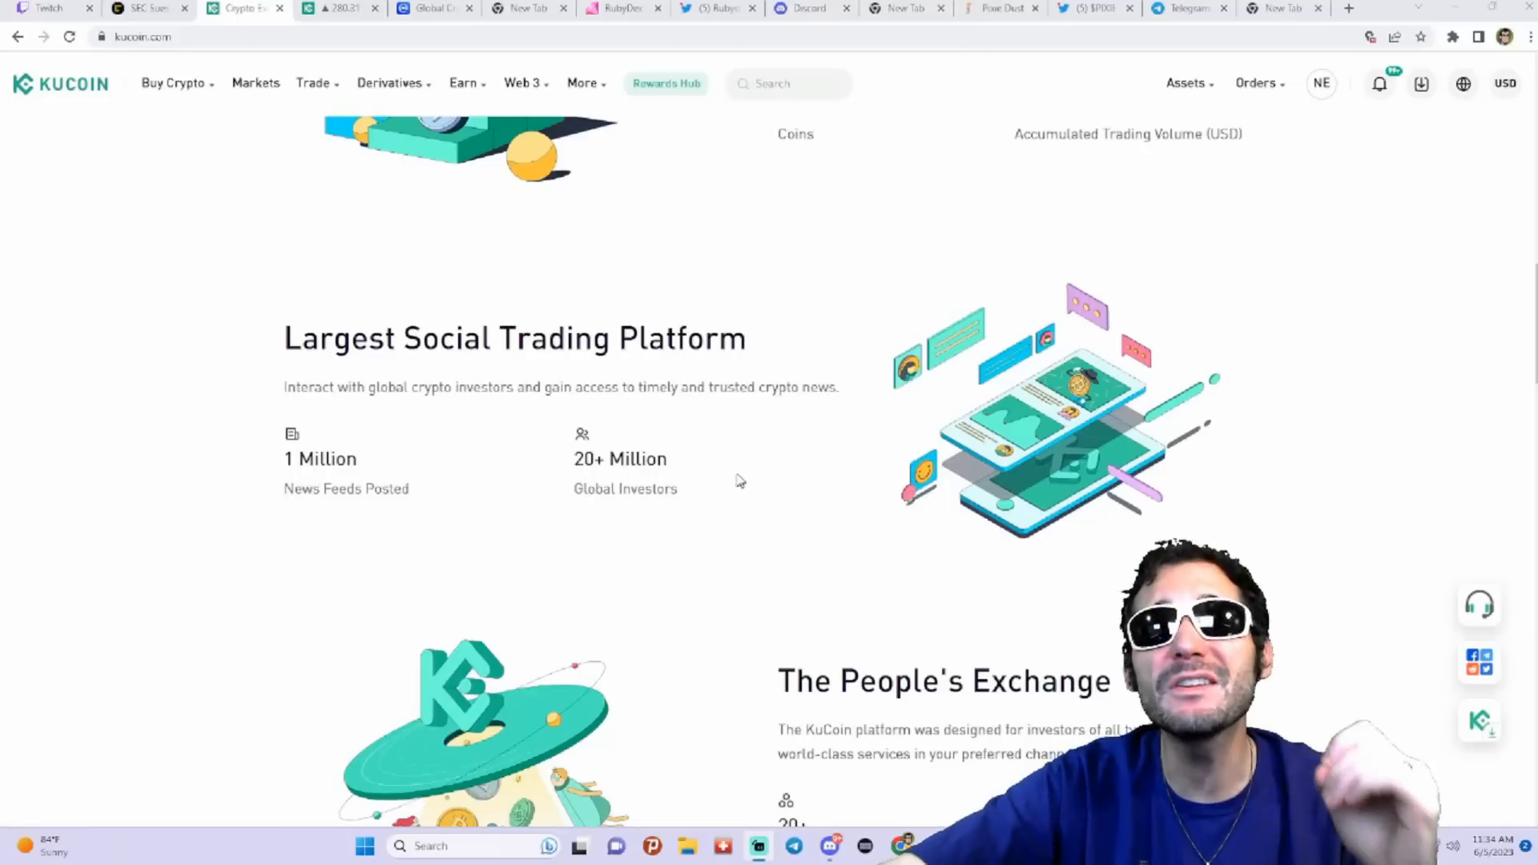
scroll(down, 3)
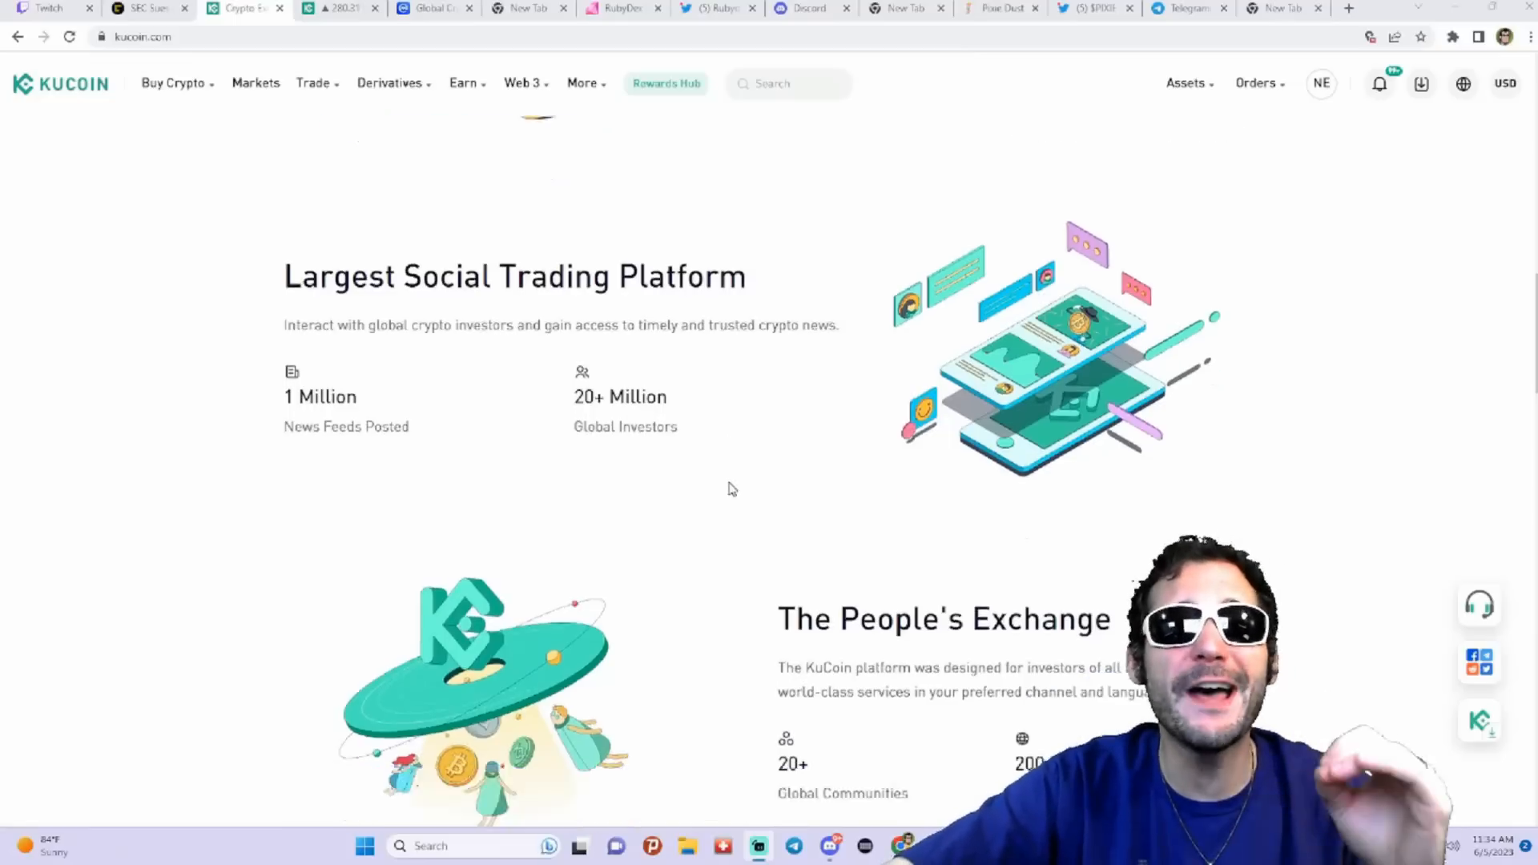
scroll(down, 3)
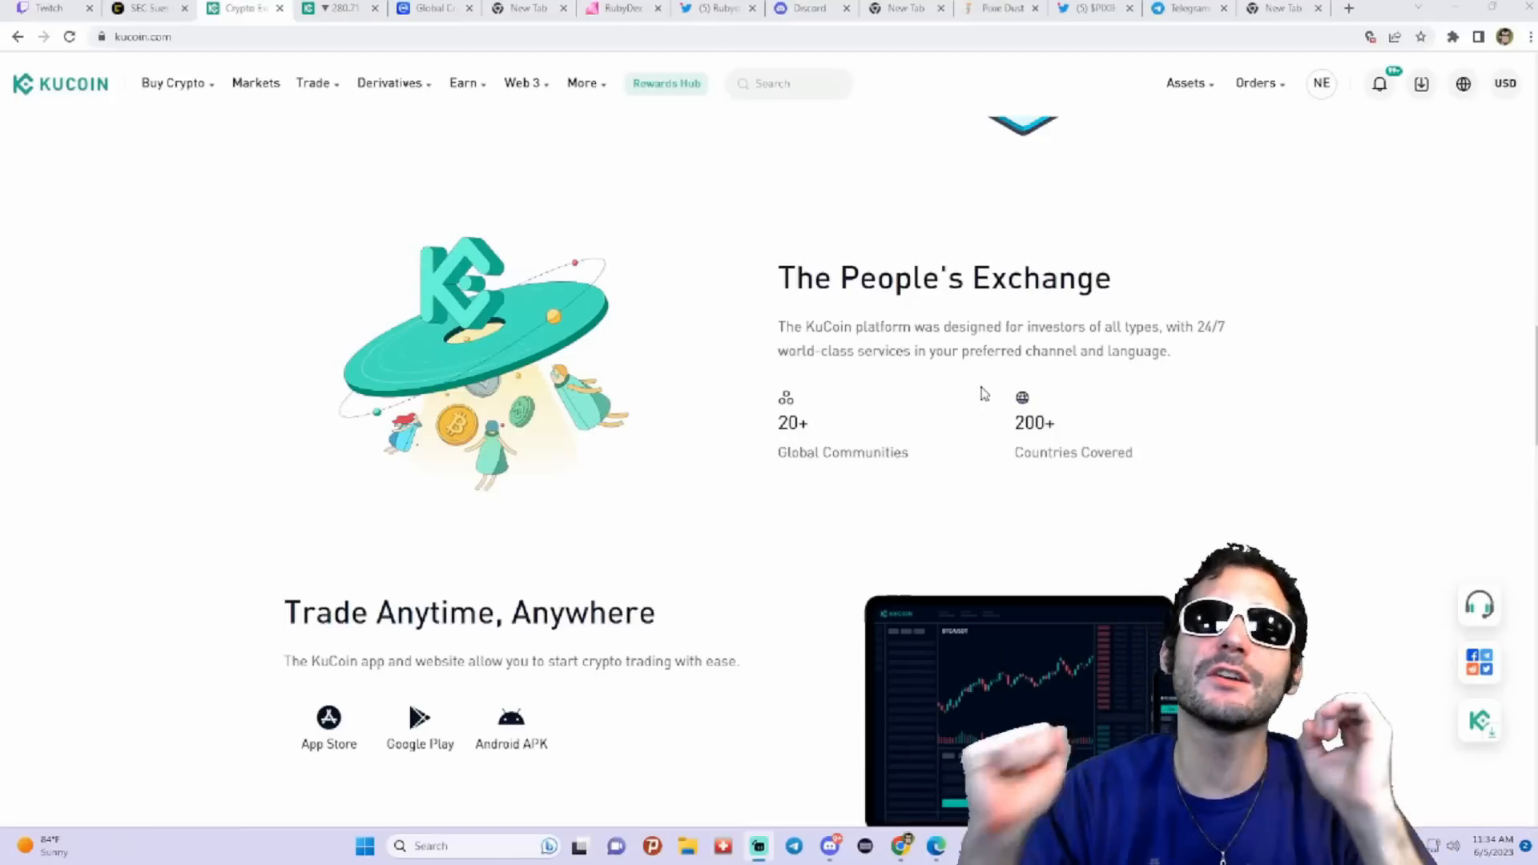
scroll(down, 3)
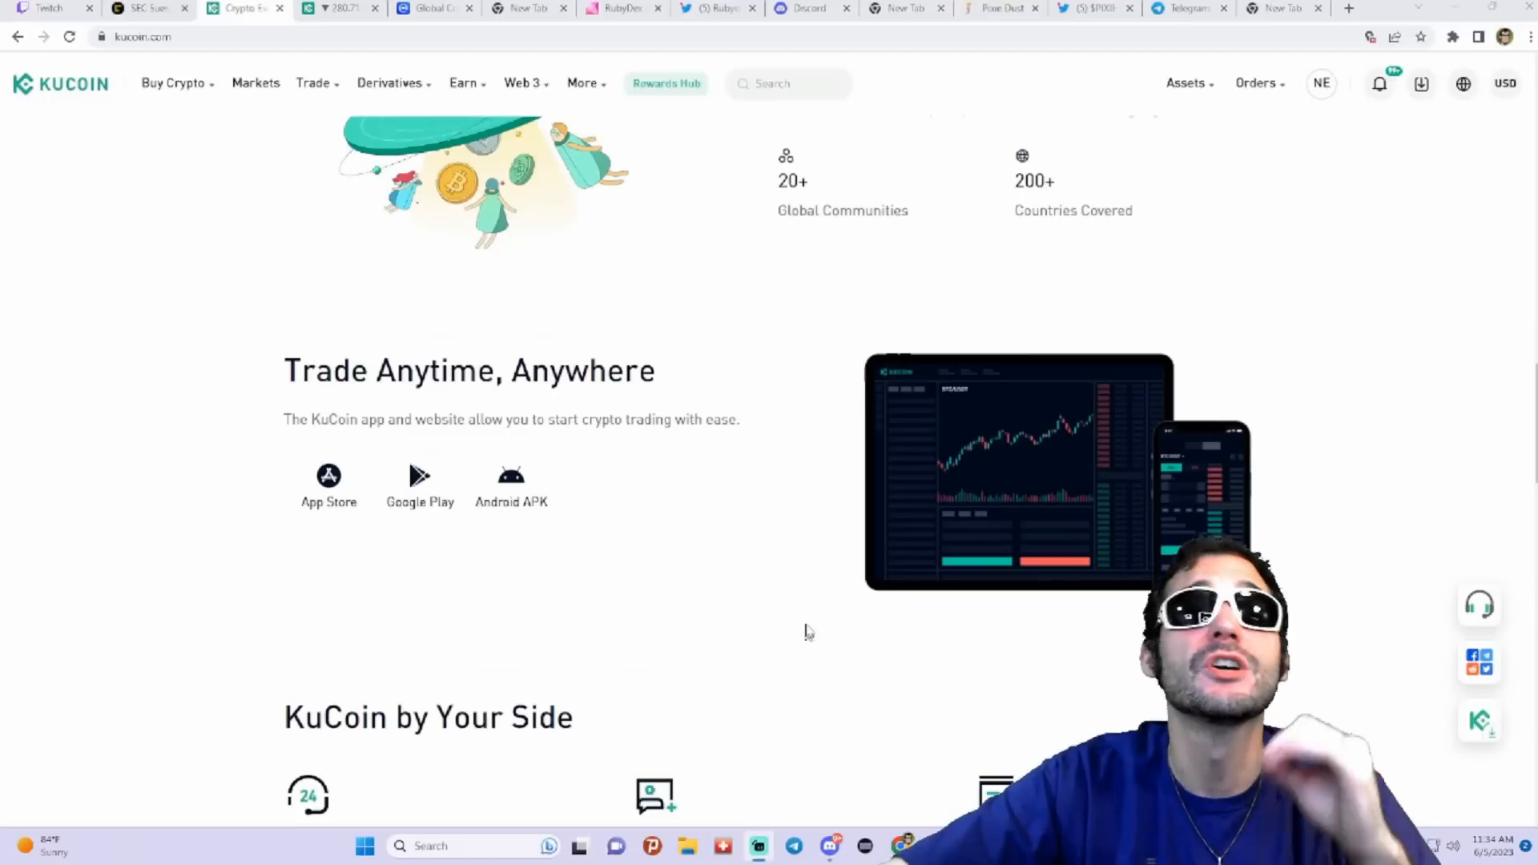
mouse_move(827, 627)
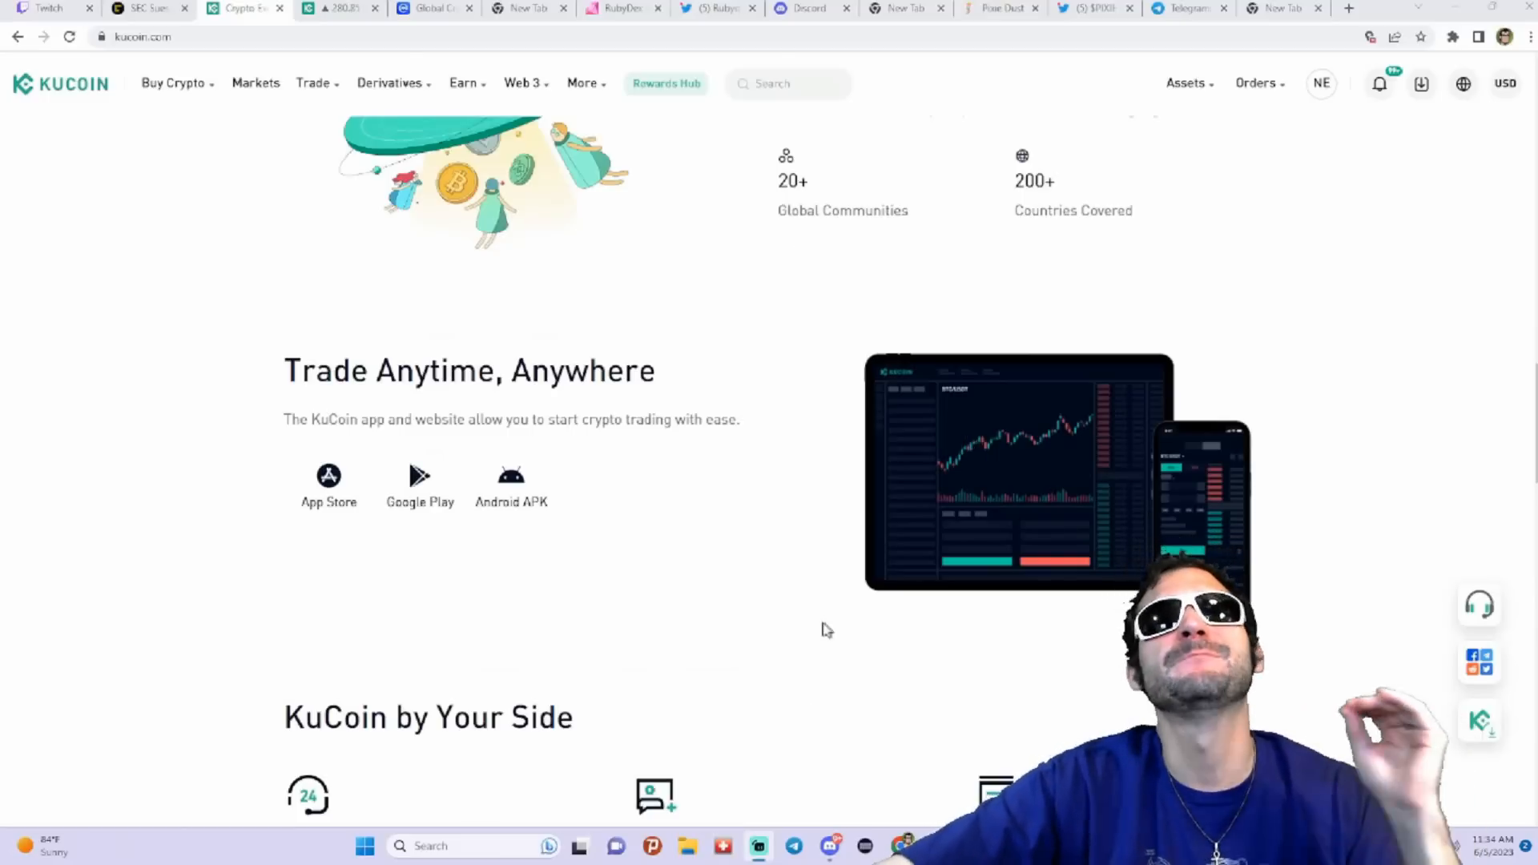
scroll(down, 3)
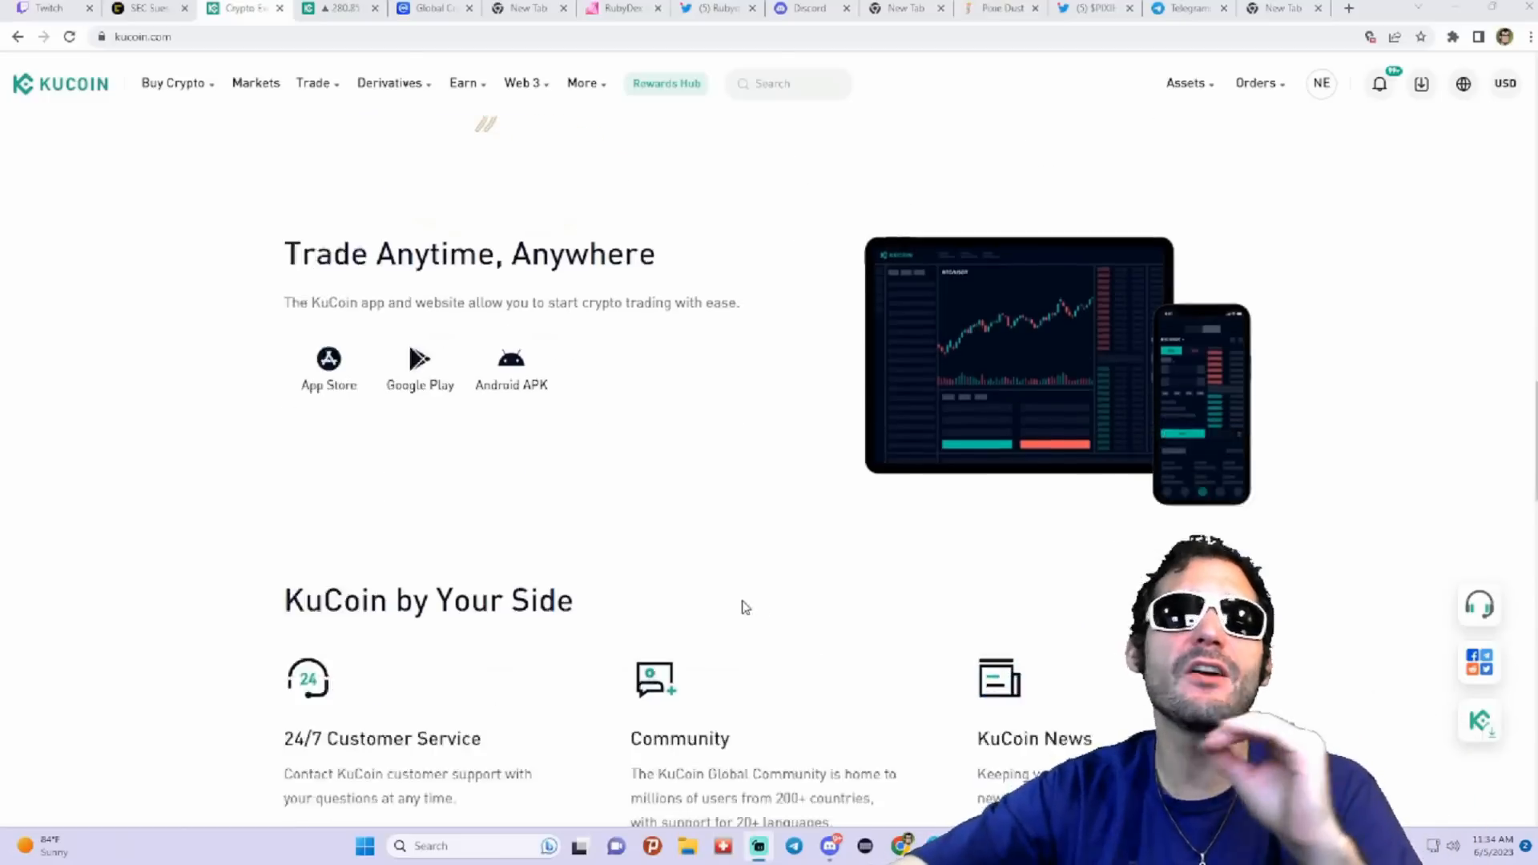
scroll(down, 3)
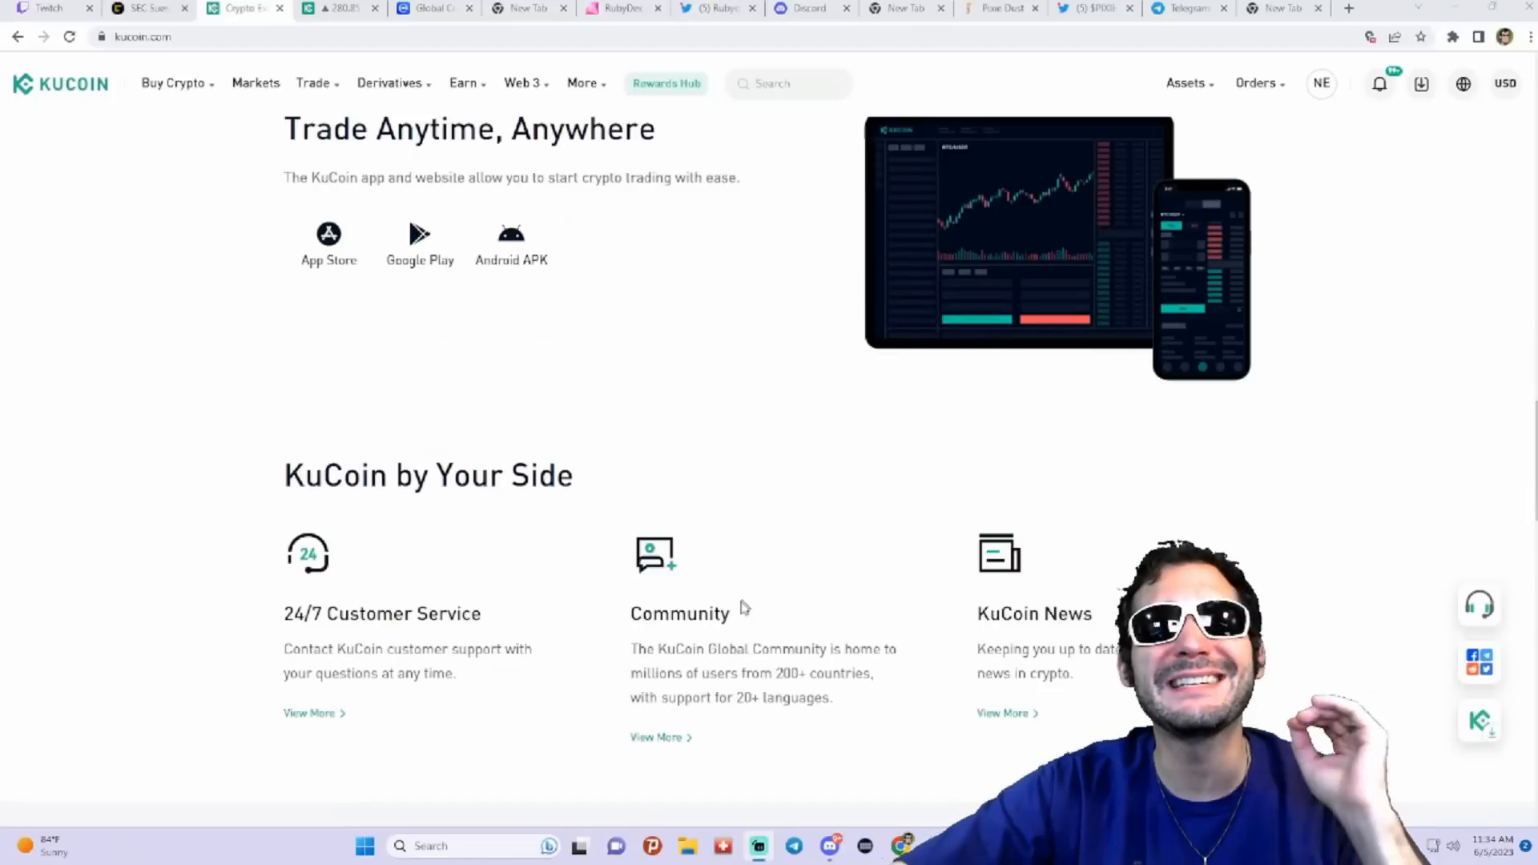
scroll(down, 3)
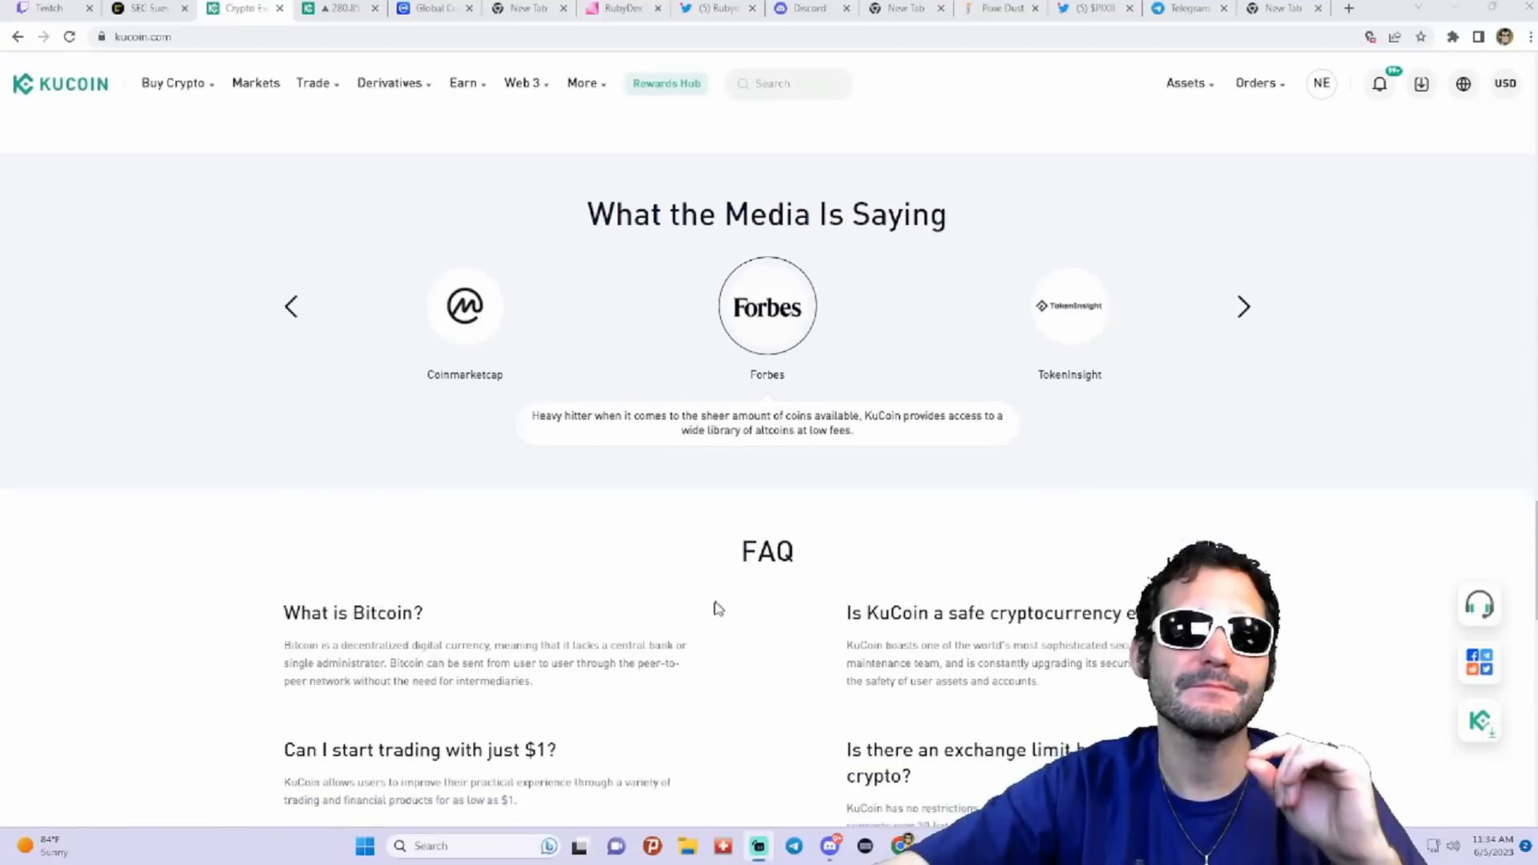
scroll(up, 3)
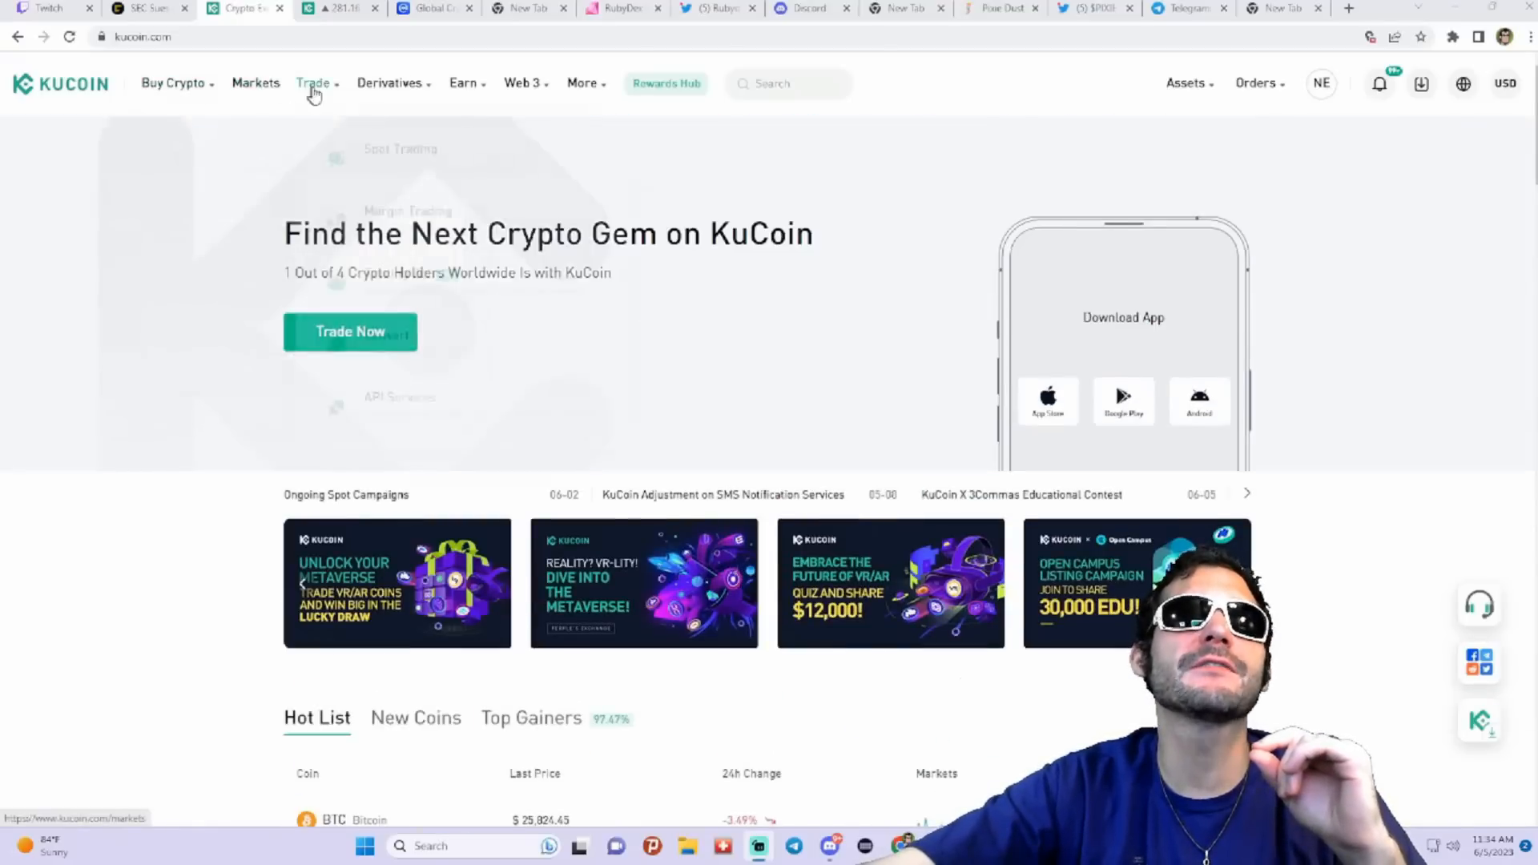
Step: Go to the Markets watch list and jump to its last page, page 26, of lower-cap coins
click(256, 82)
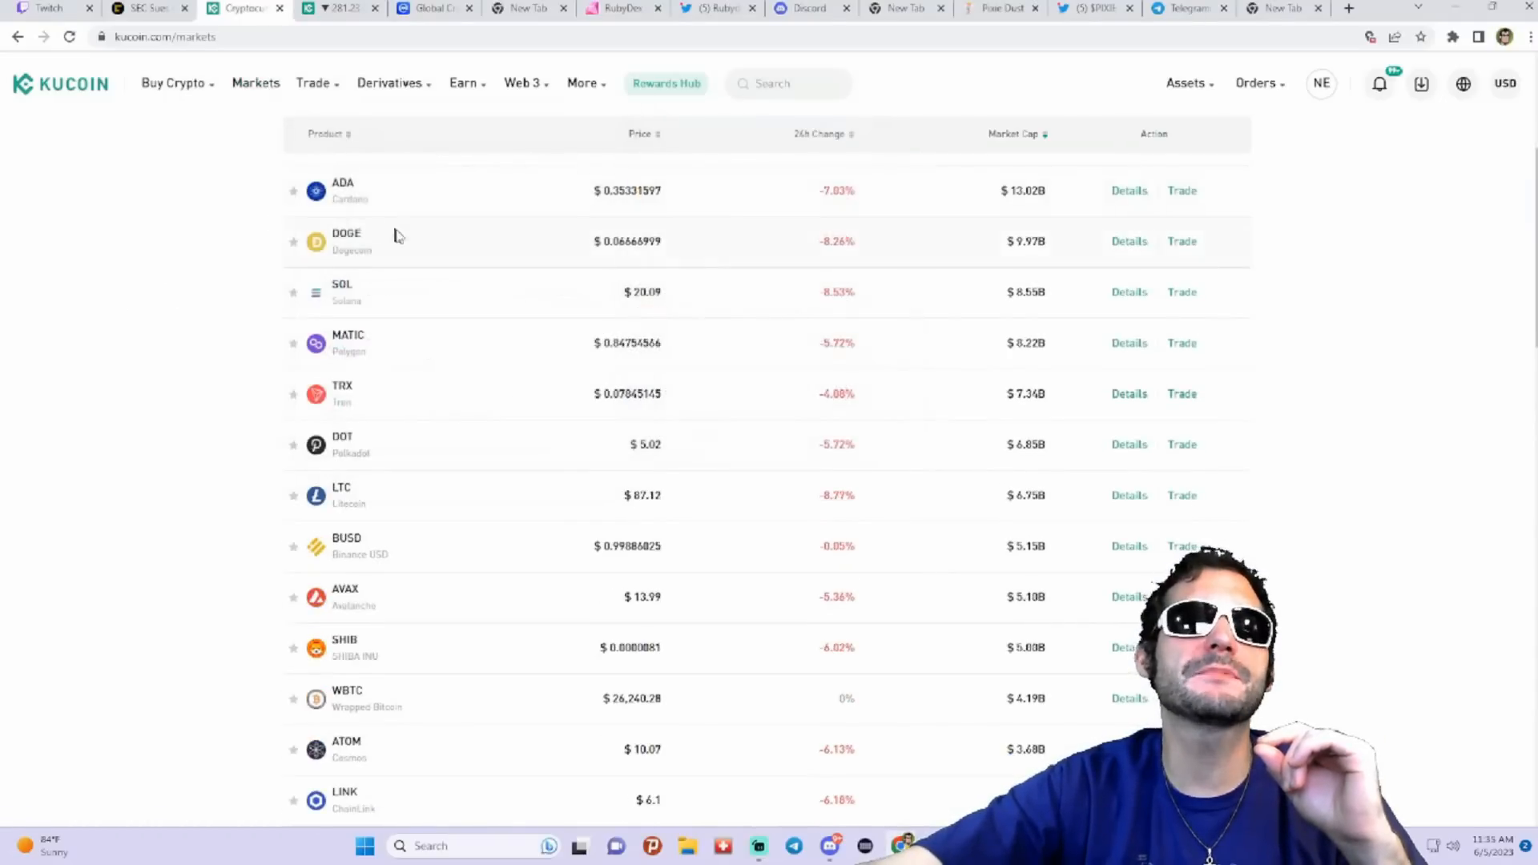
scroll(down, 3)
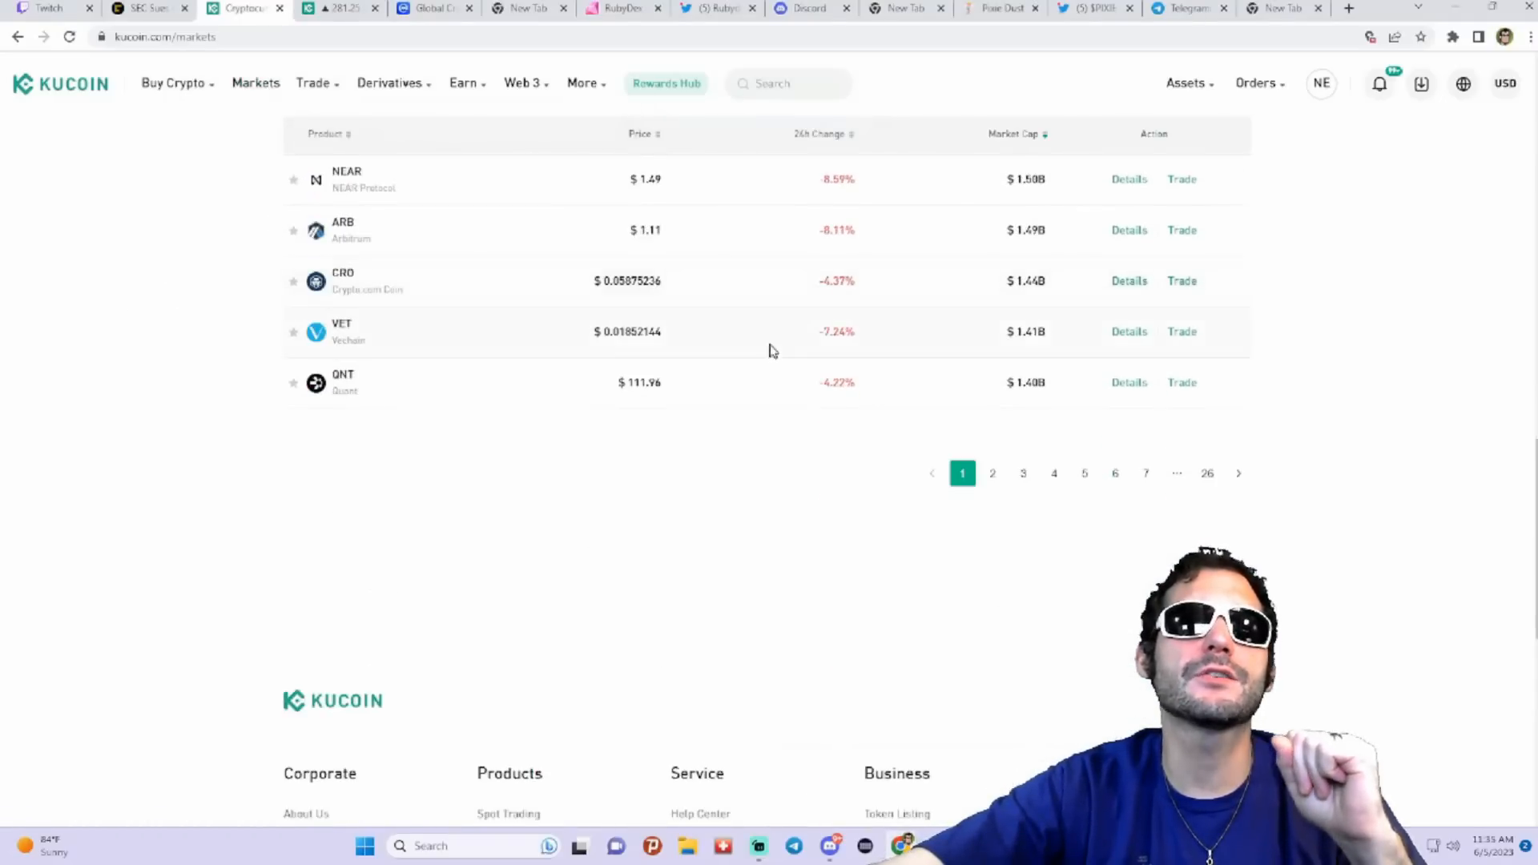
scroll(up, 3)
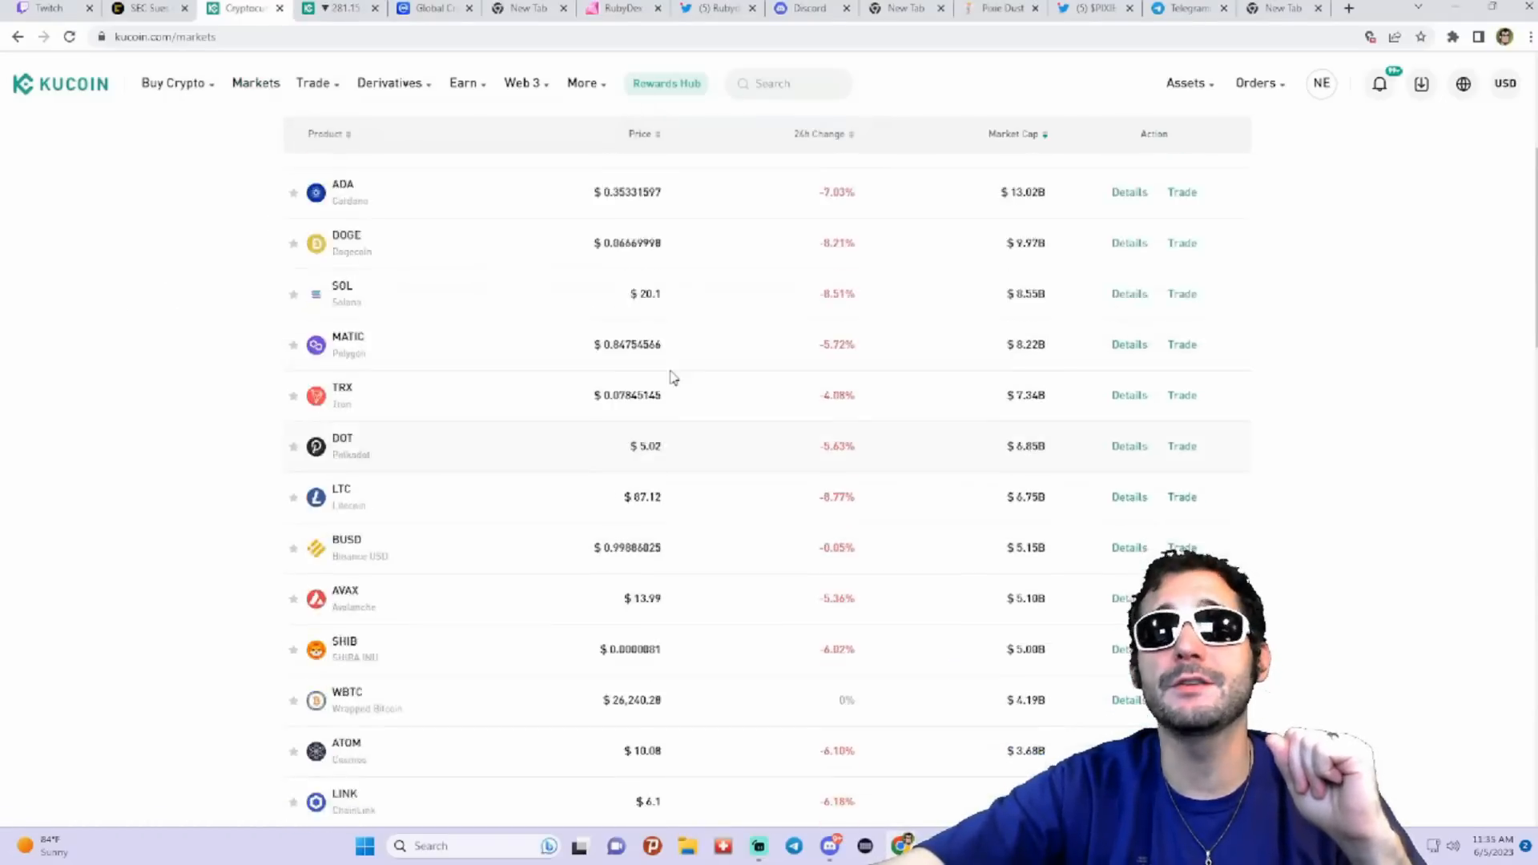
scroll(down, 3)
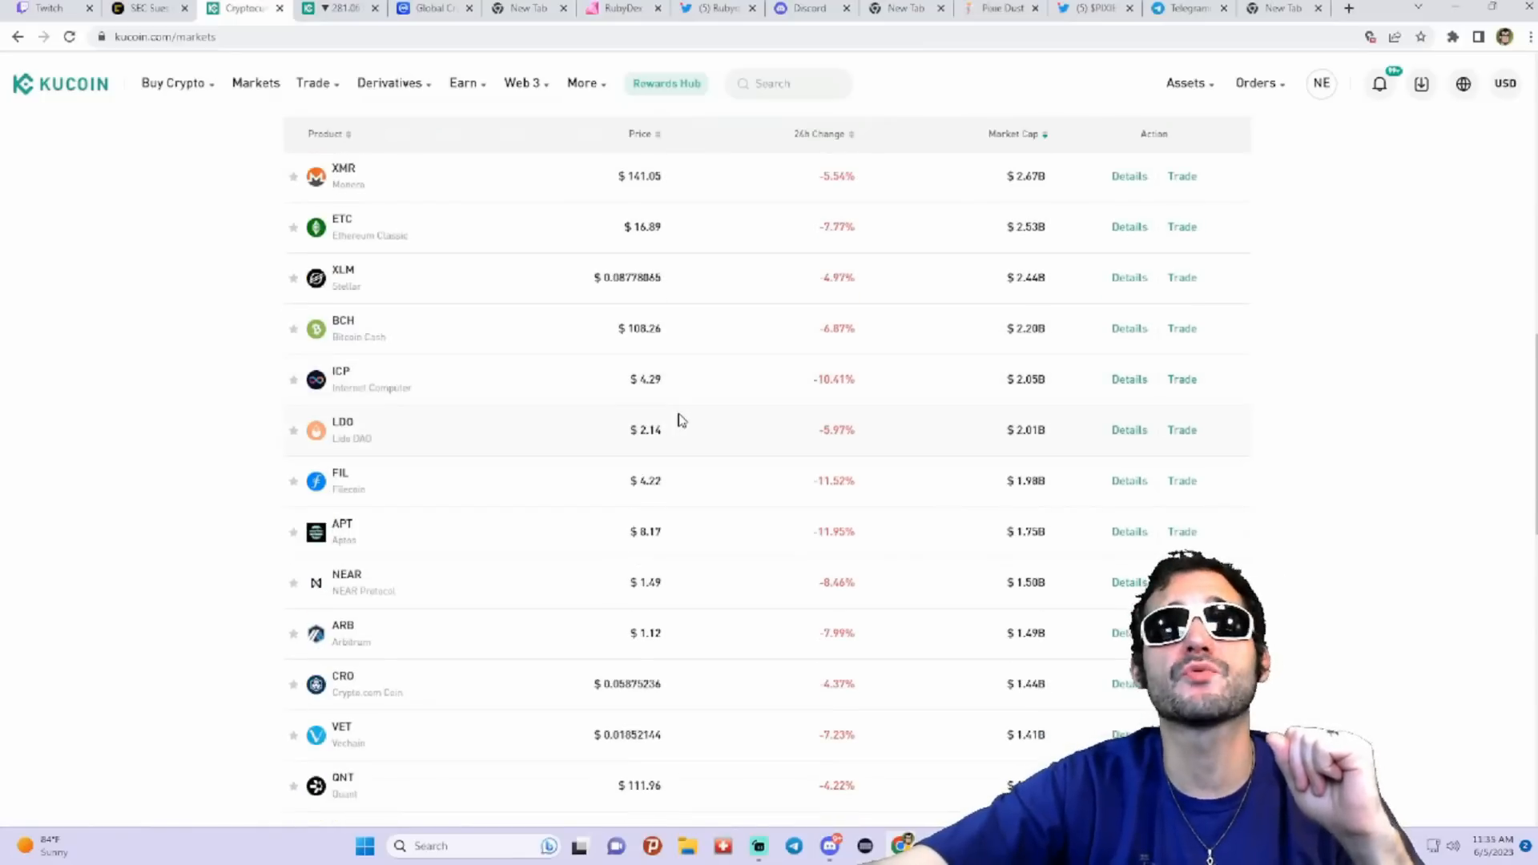
scroll(down, 3)
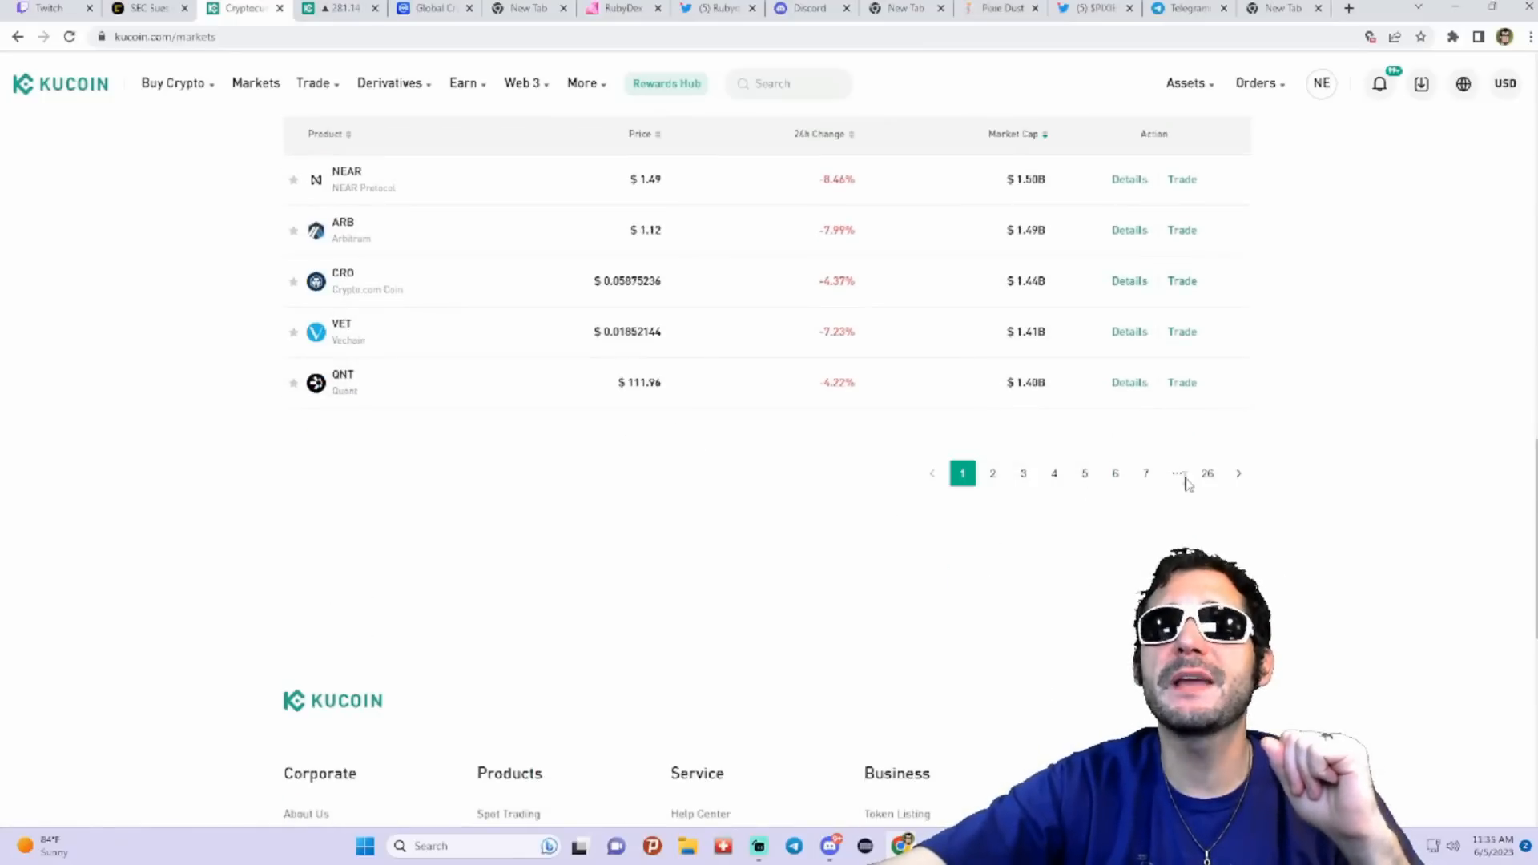
click(1206, 472)
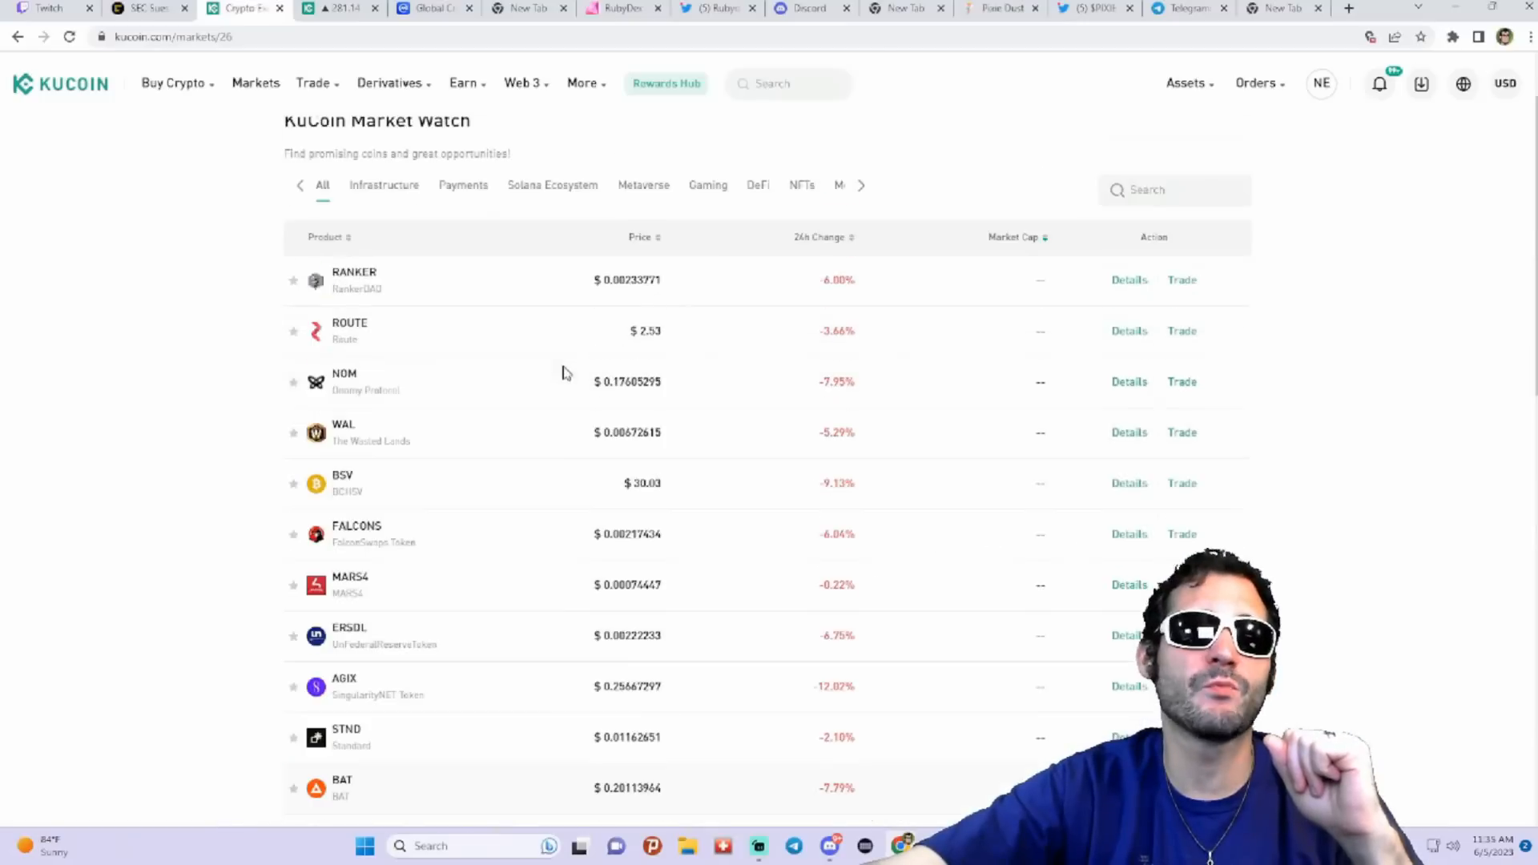
scroll(up, 3)
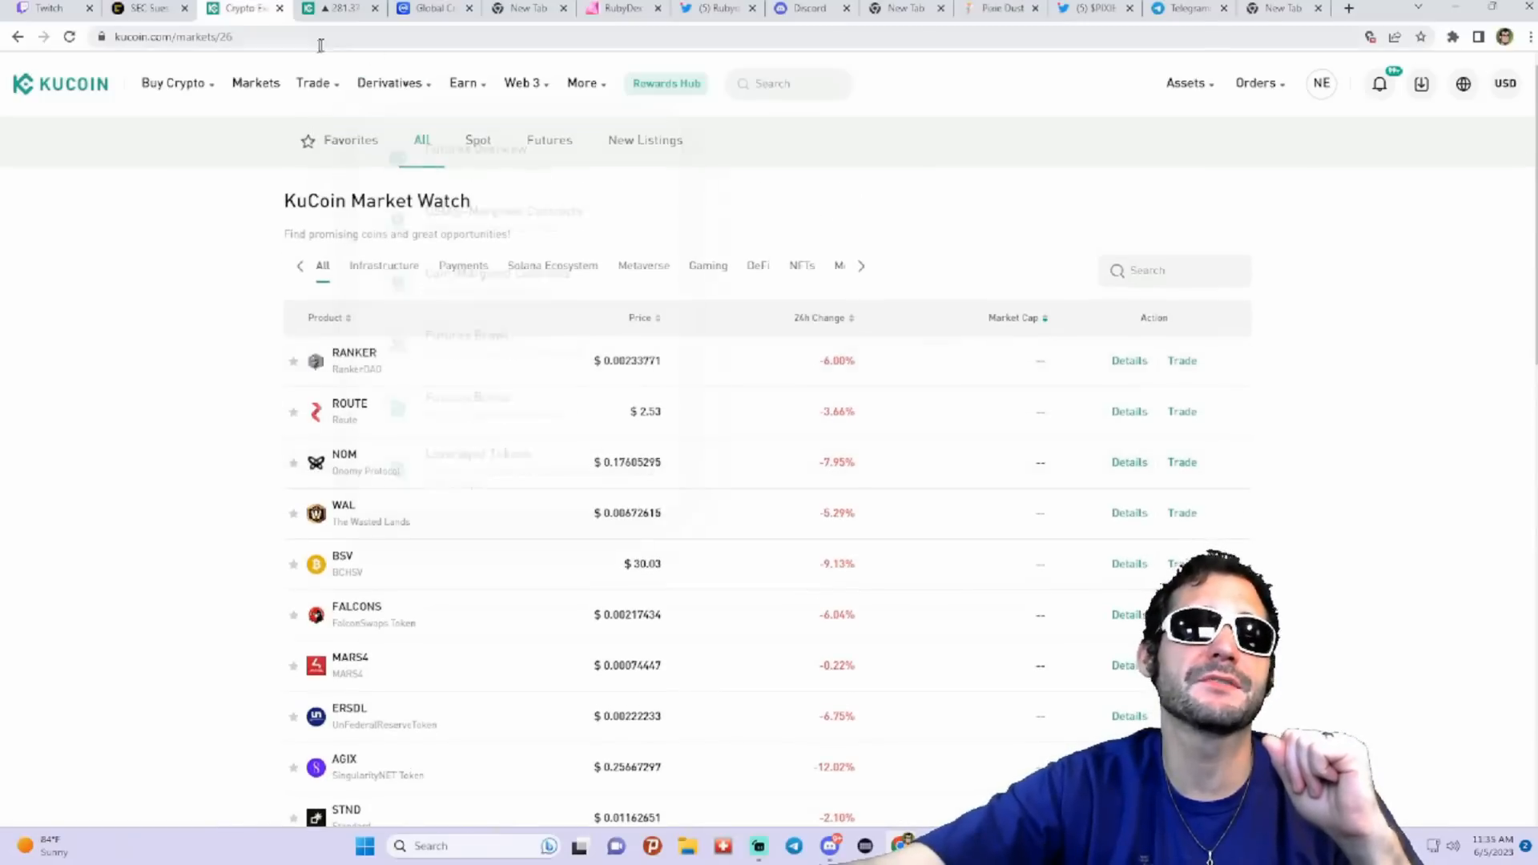
click(314, 82)
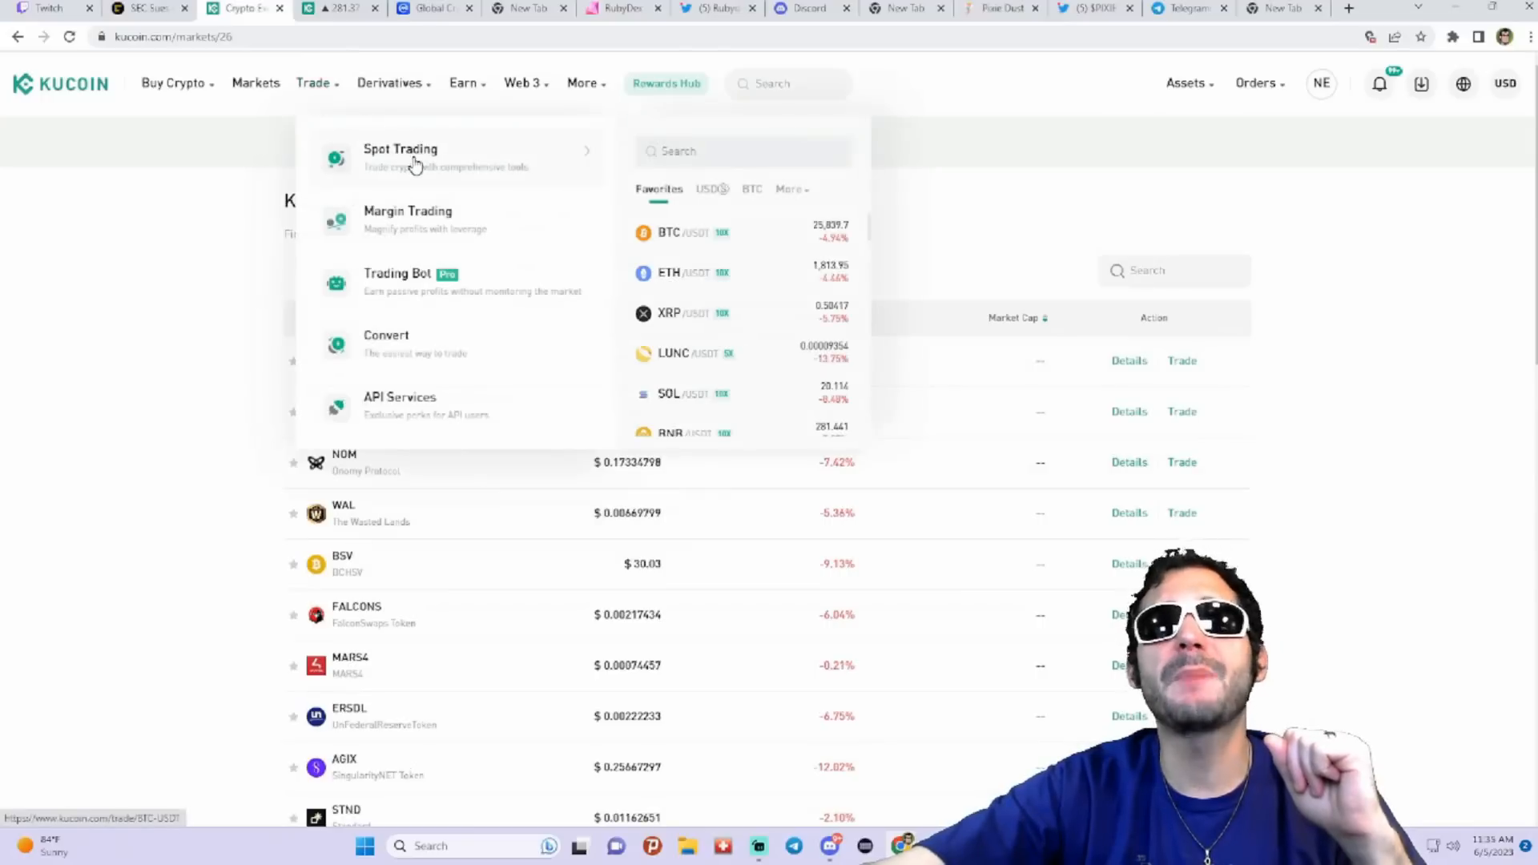
mouse_move(412, 285)
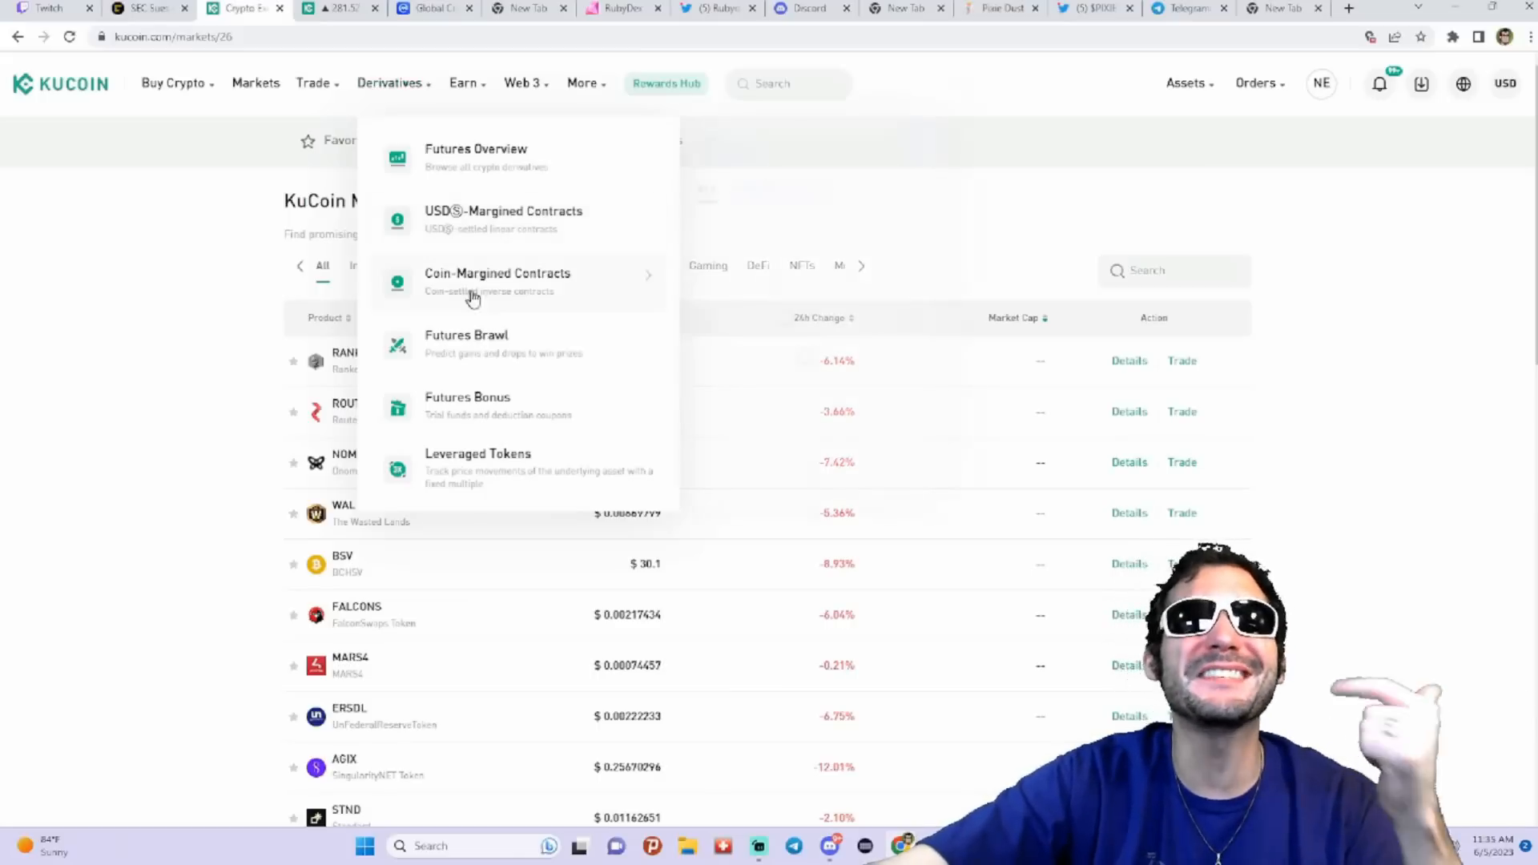
mouse_move(474, 426)
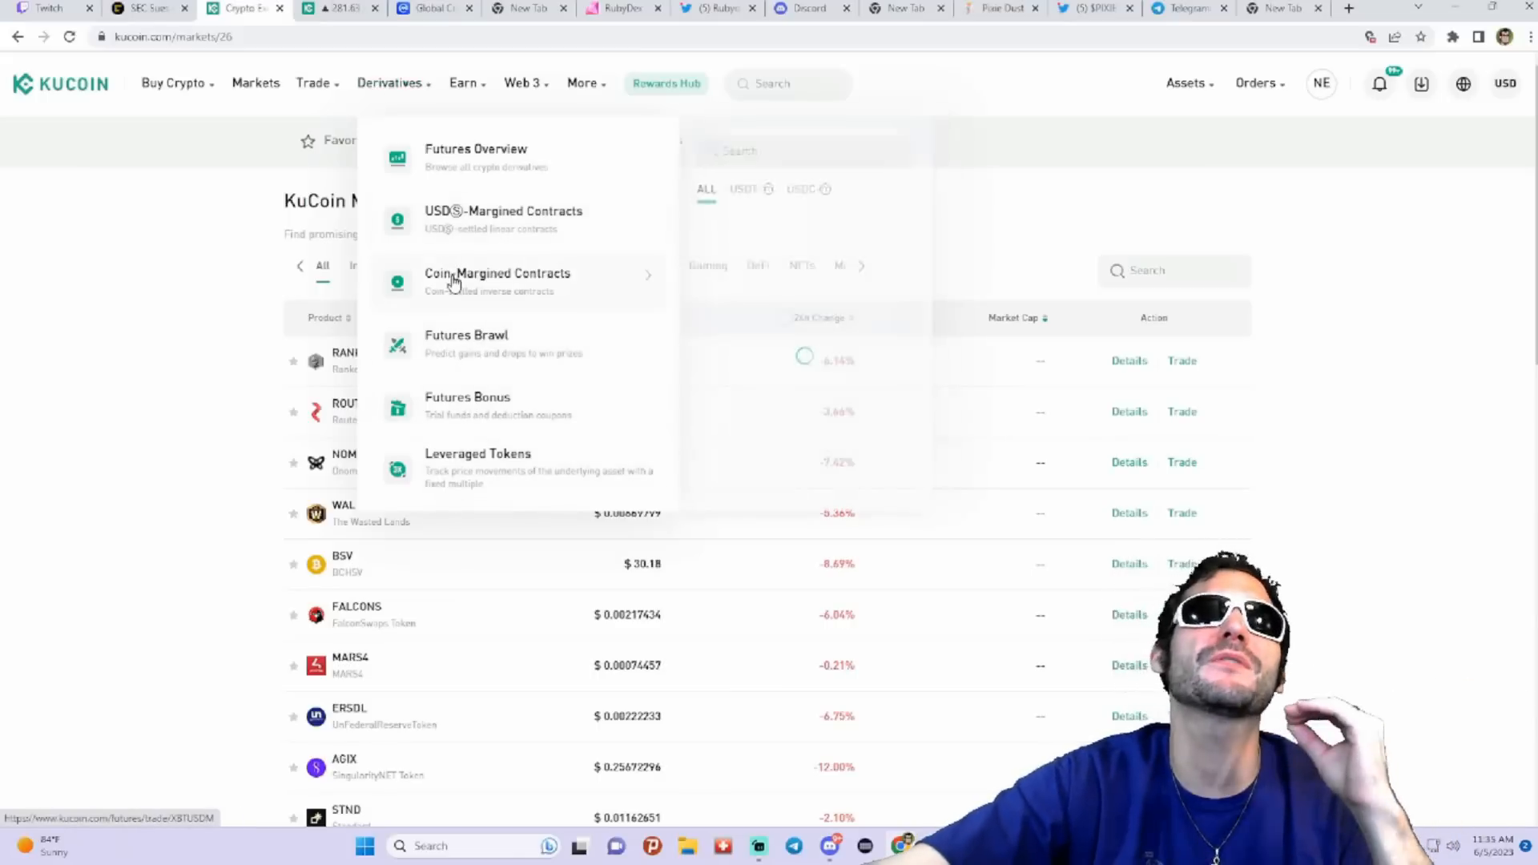
mouse_move(456, 232)
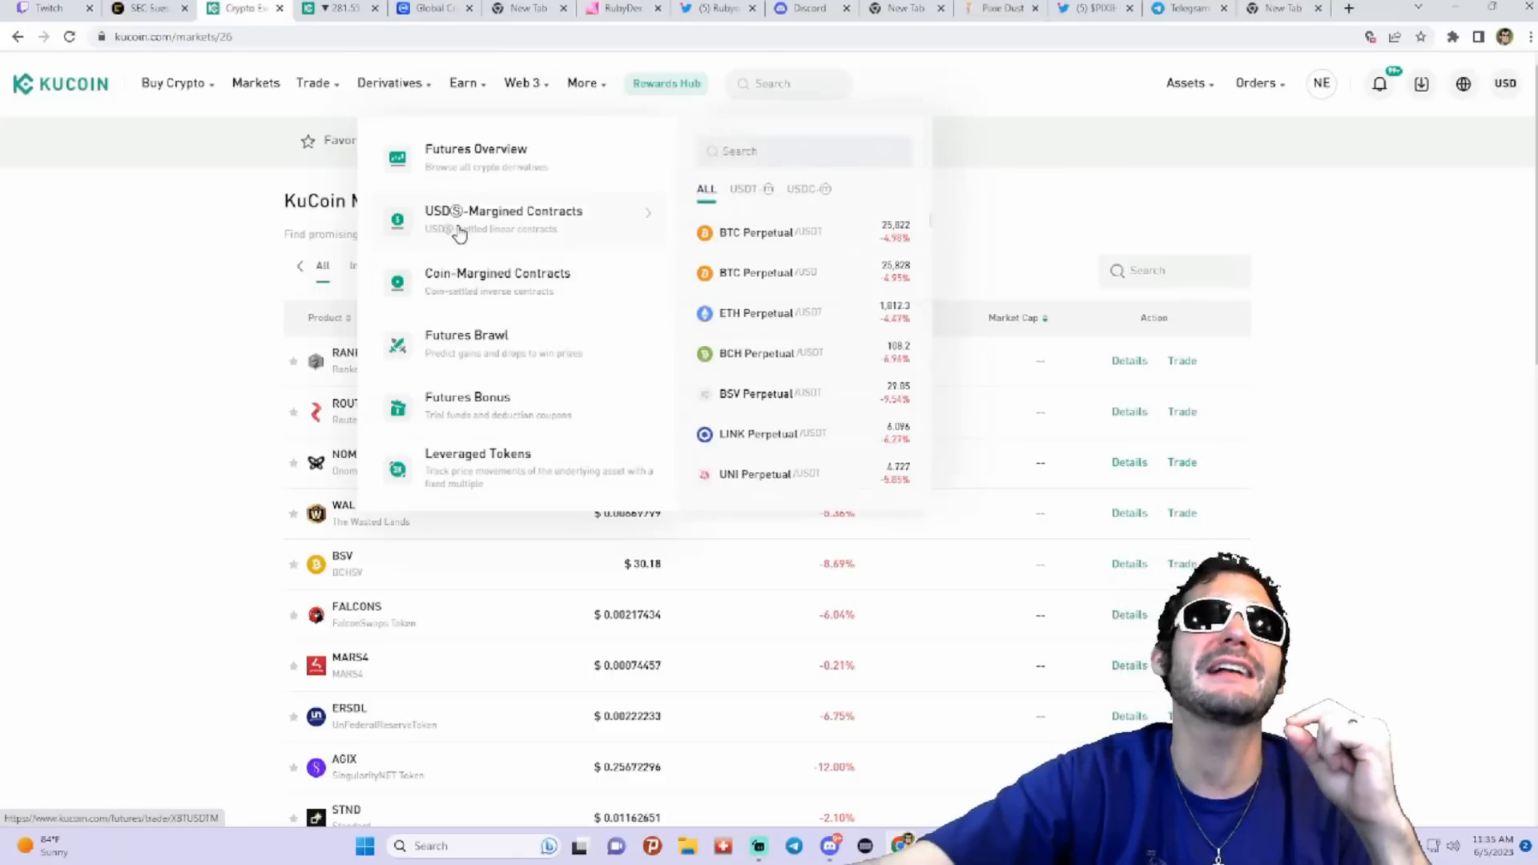
mouse_move(509, 218)
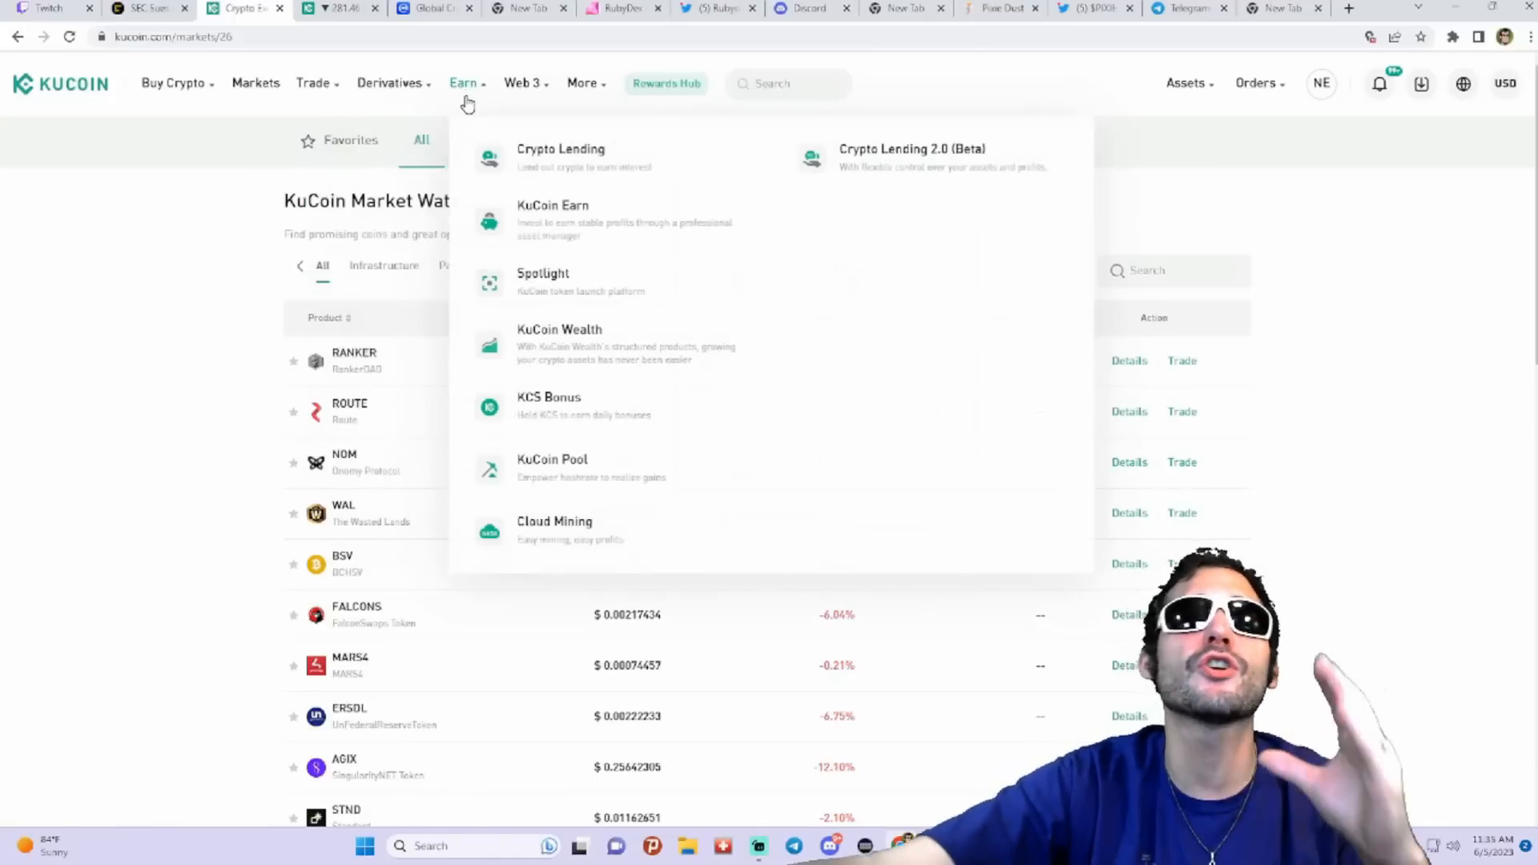
mouse_move(574, 167)
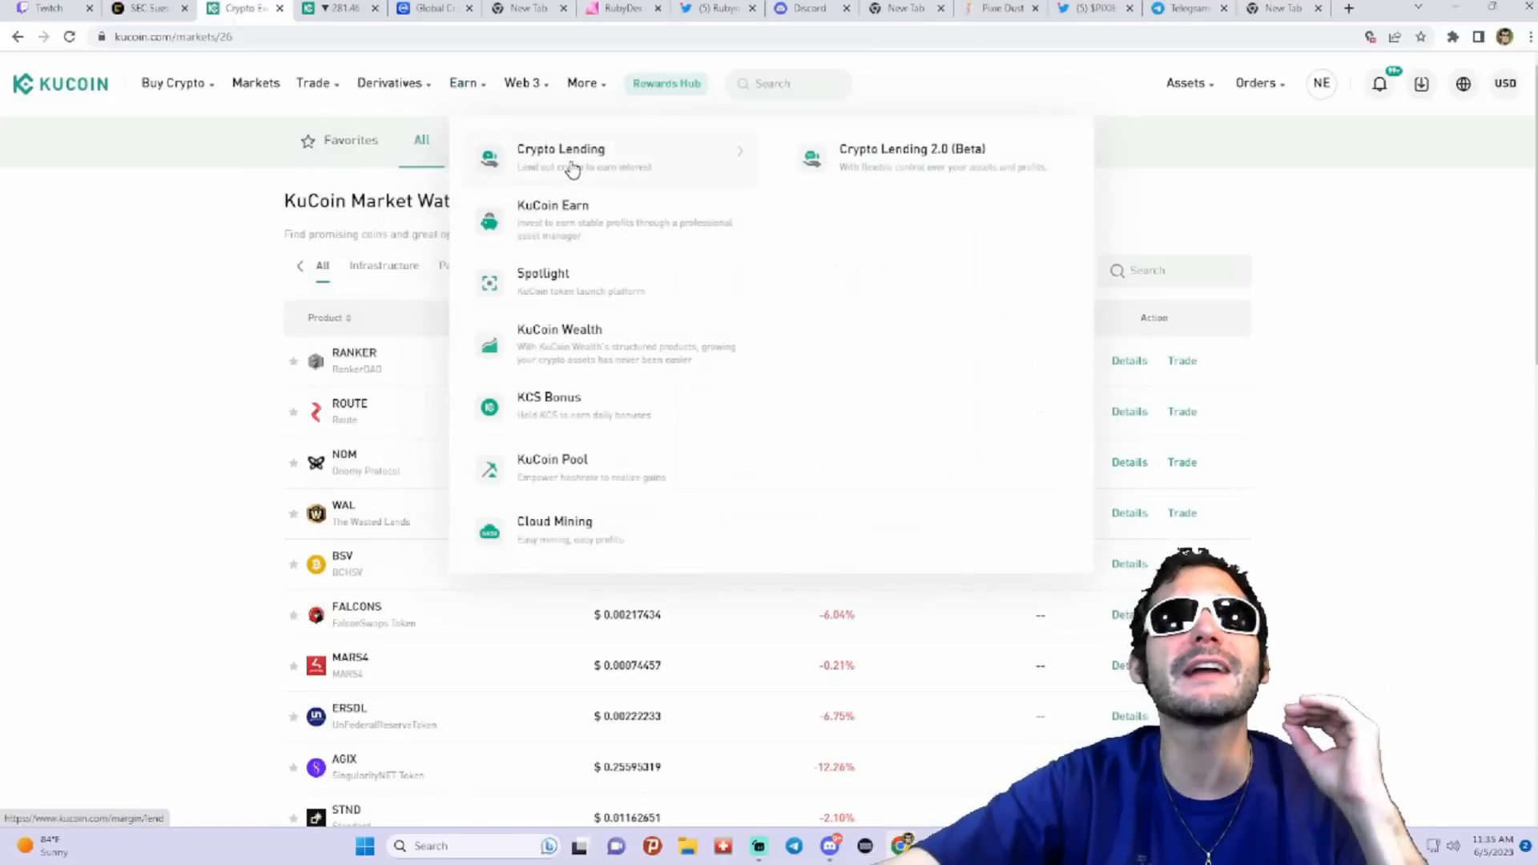
mouse_move(514, 139)
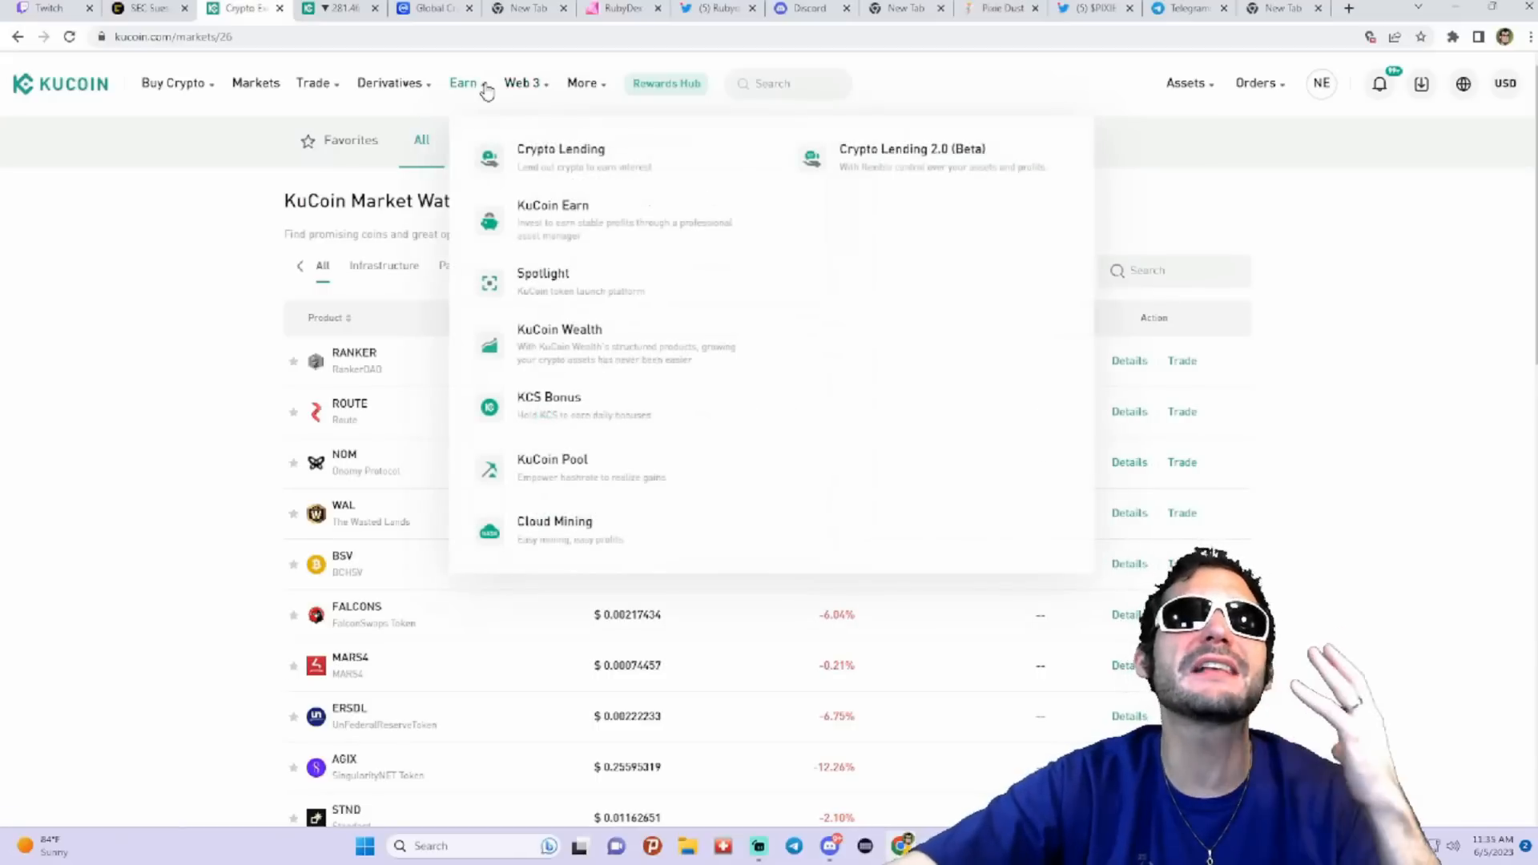
mouse_move(487, 88)
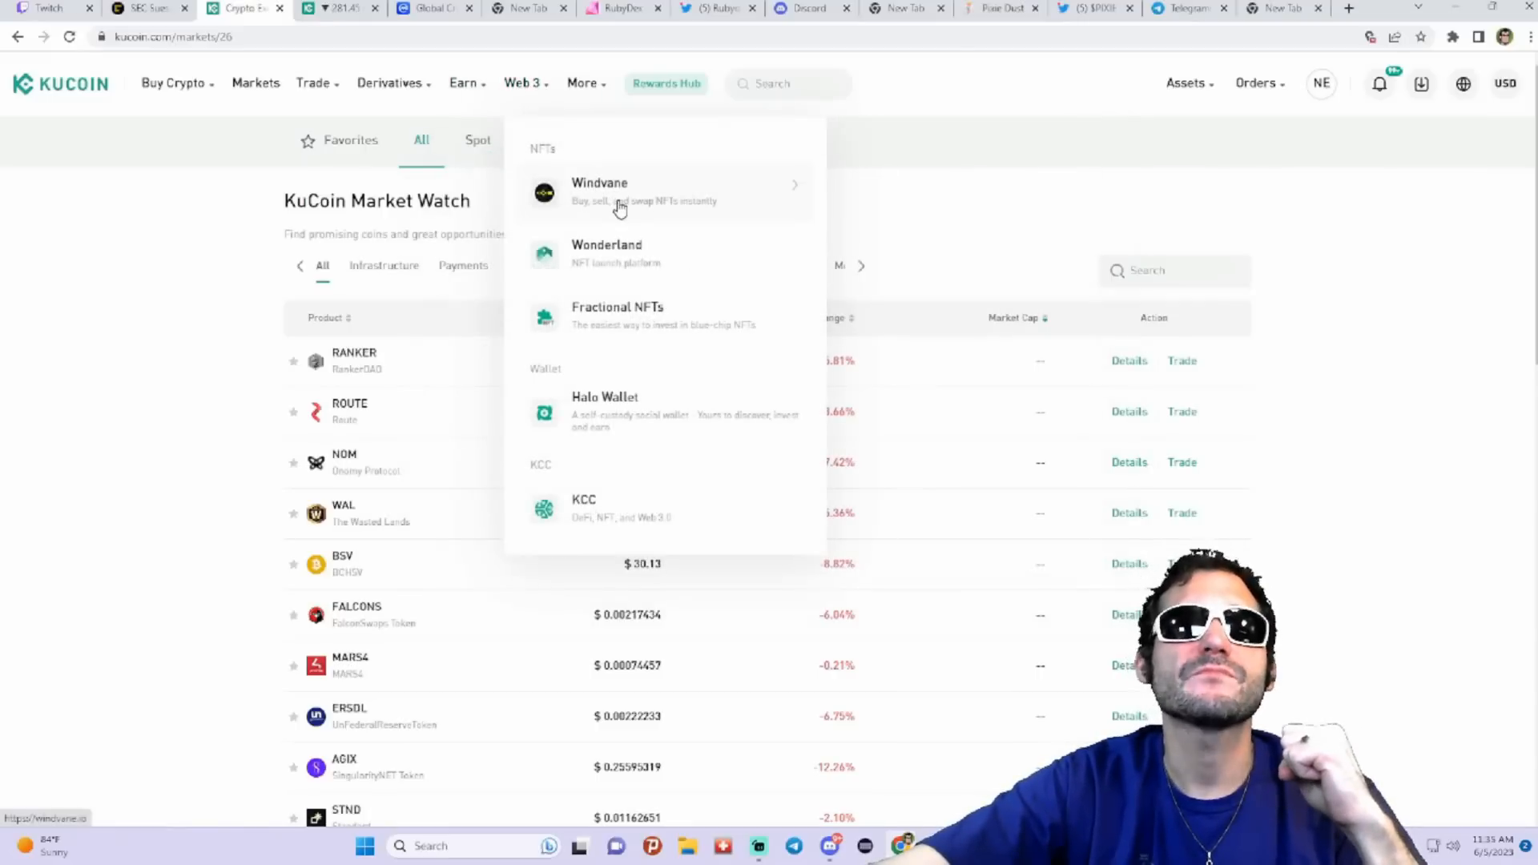
mouse_move(675, 324)
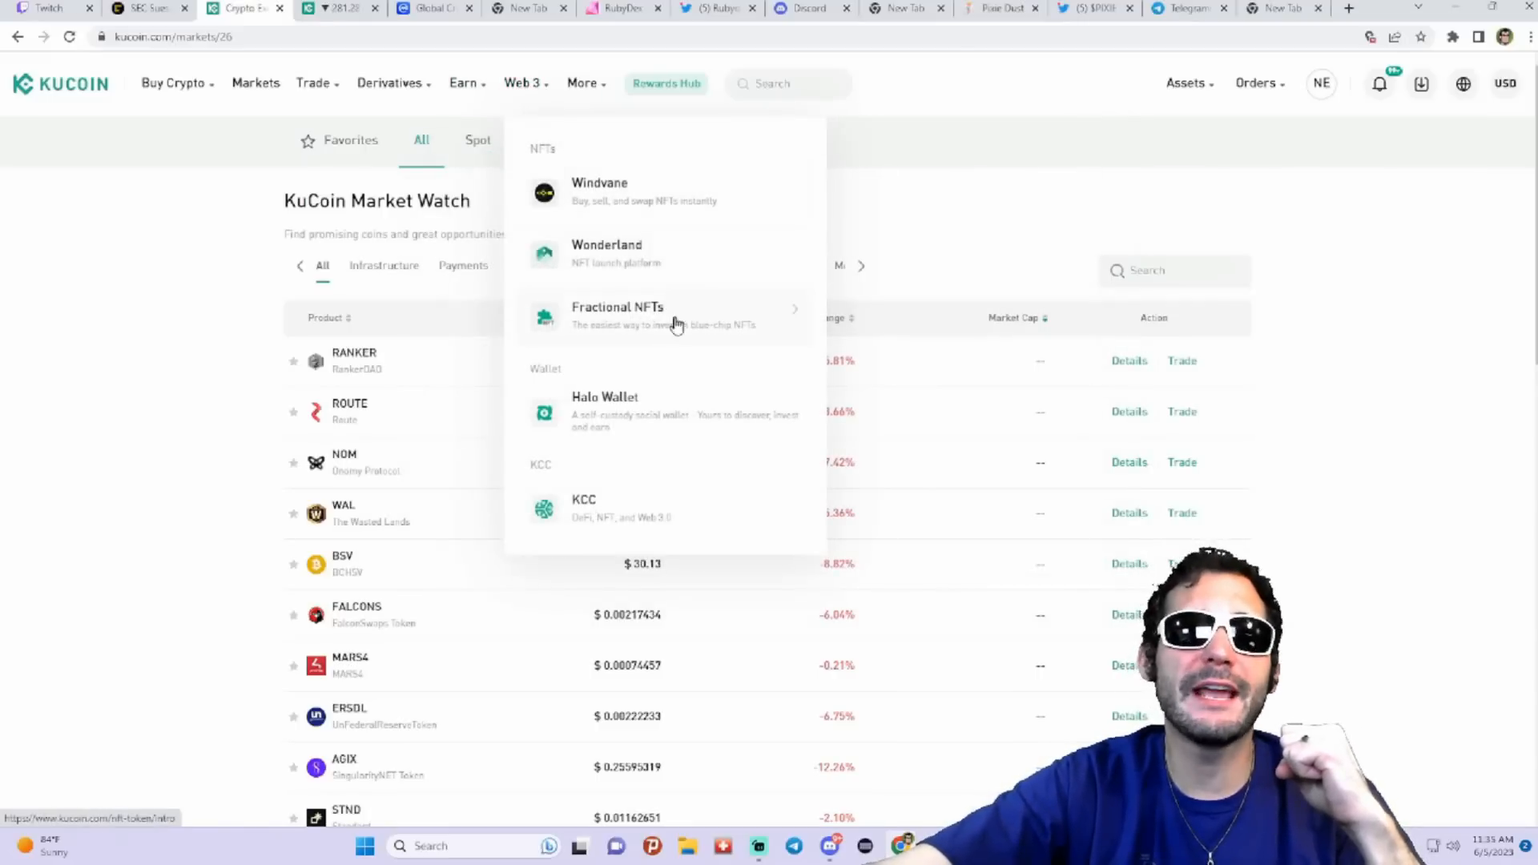
mouse_move(610, 264)
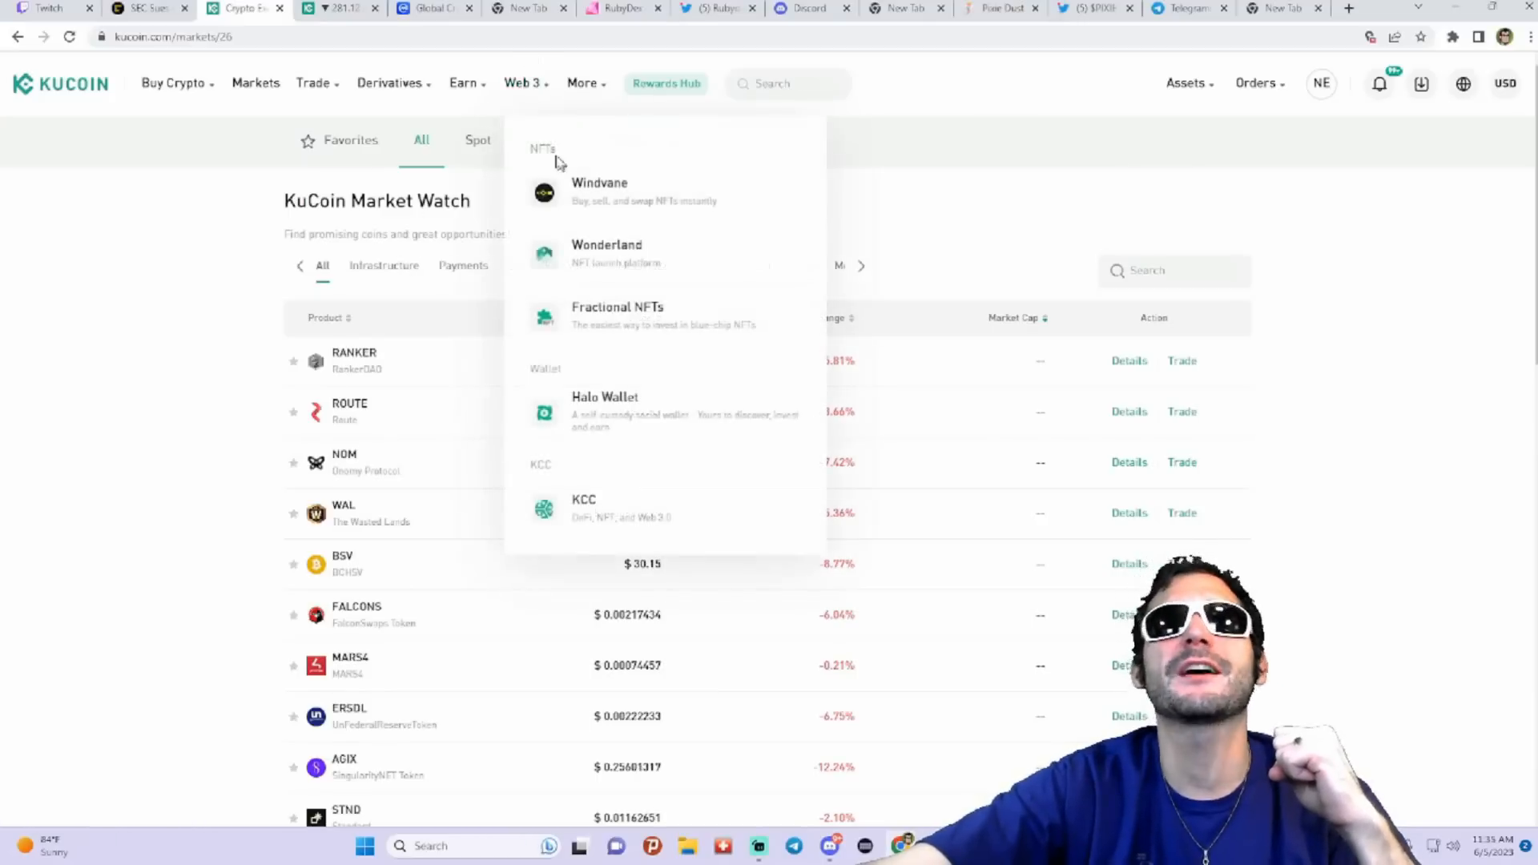
mouse_move(463, 82)
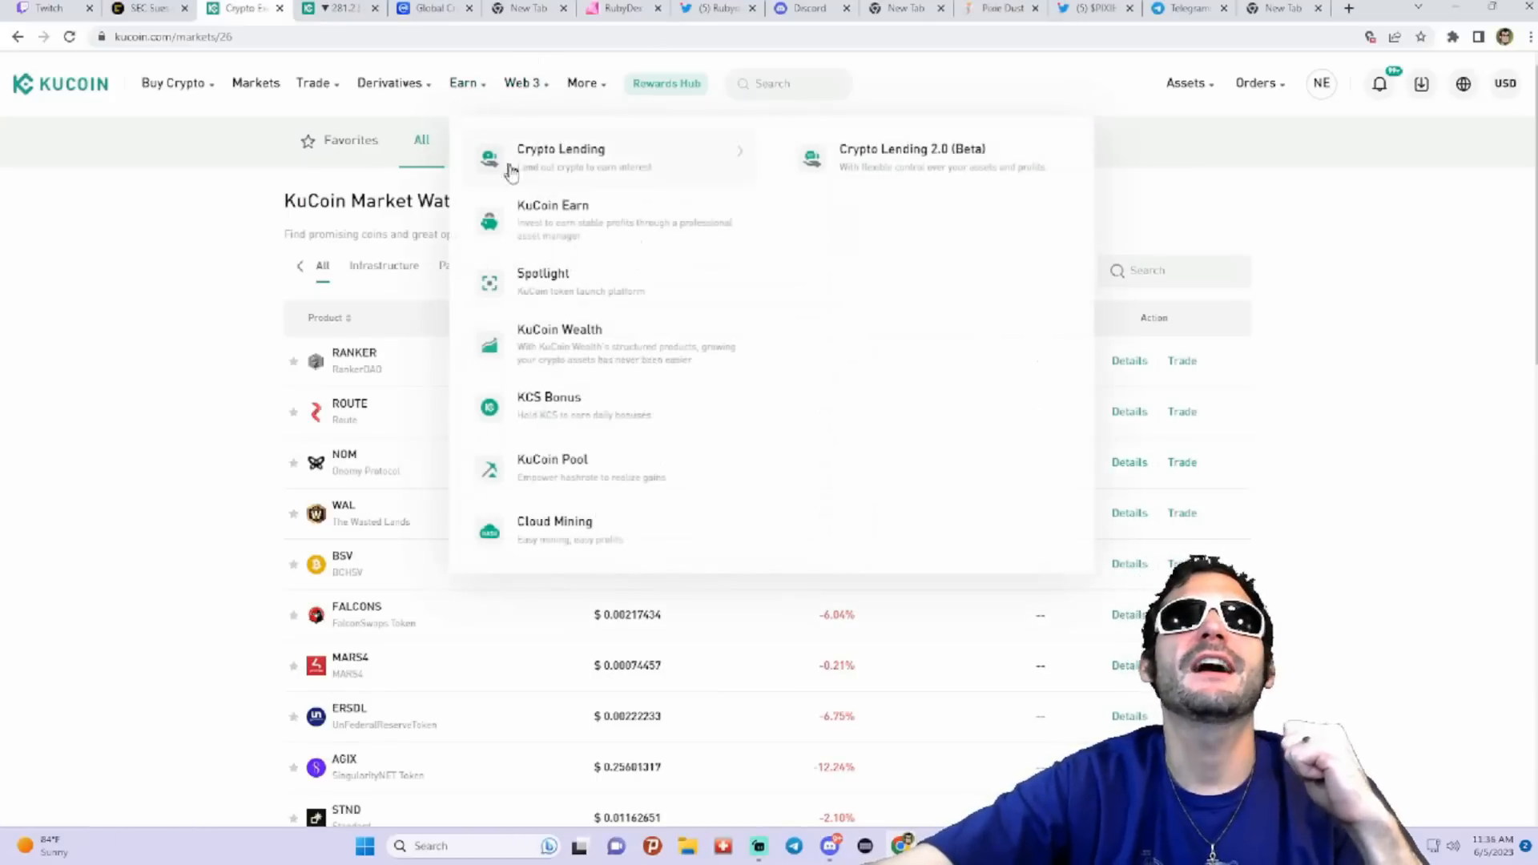
mouse_move(552, 216)
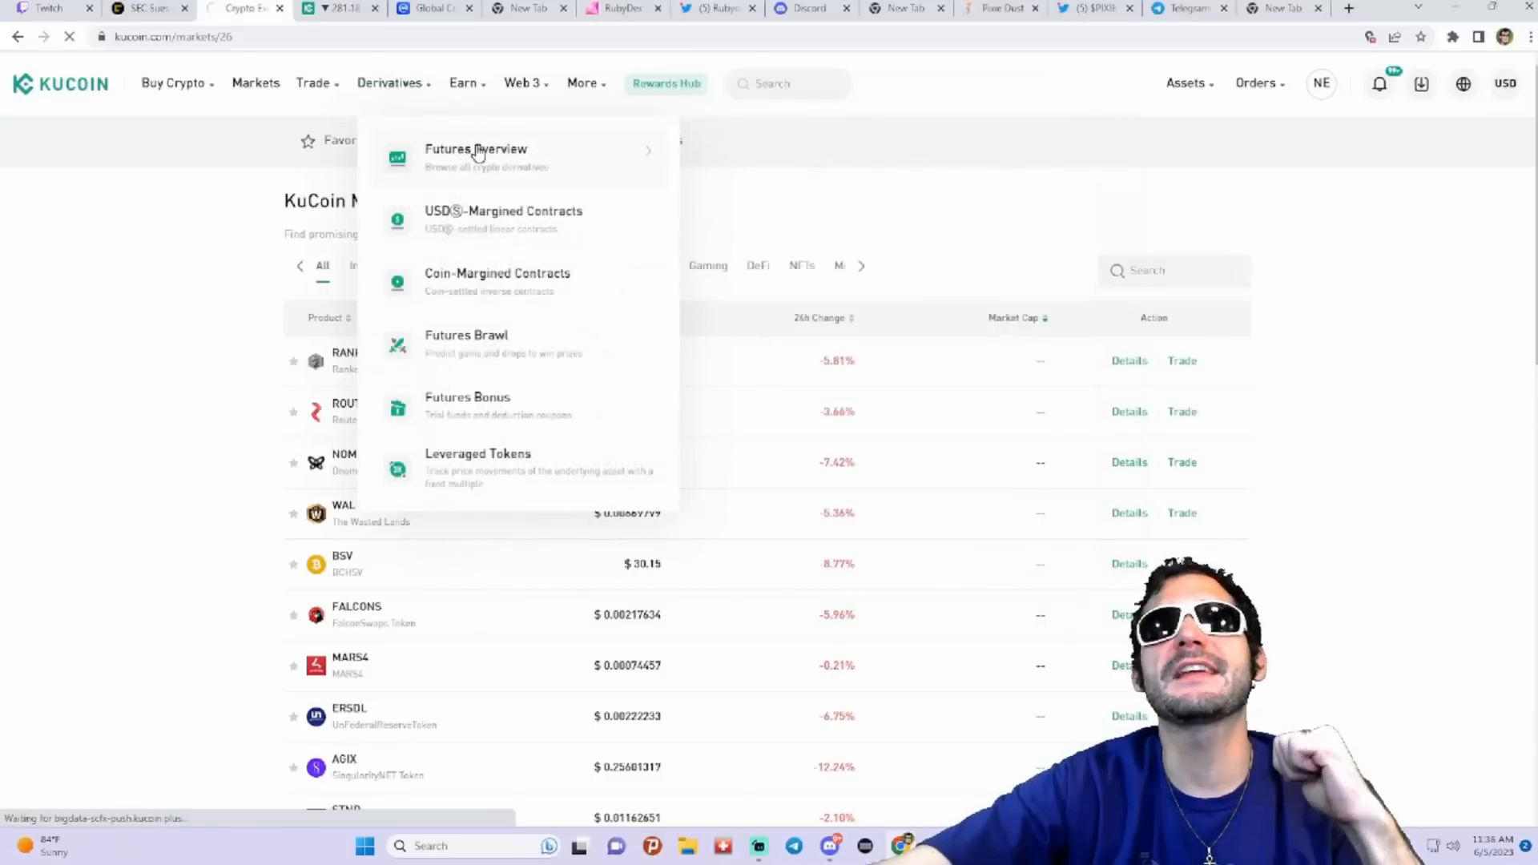
Step: From Derivatives > Futures Overview, start trading and show the BNB Perpetual chart with four open positions
click(477, 148)
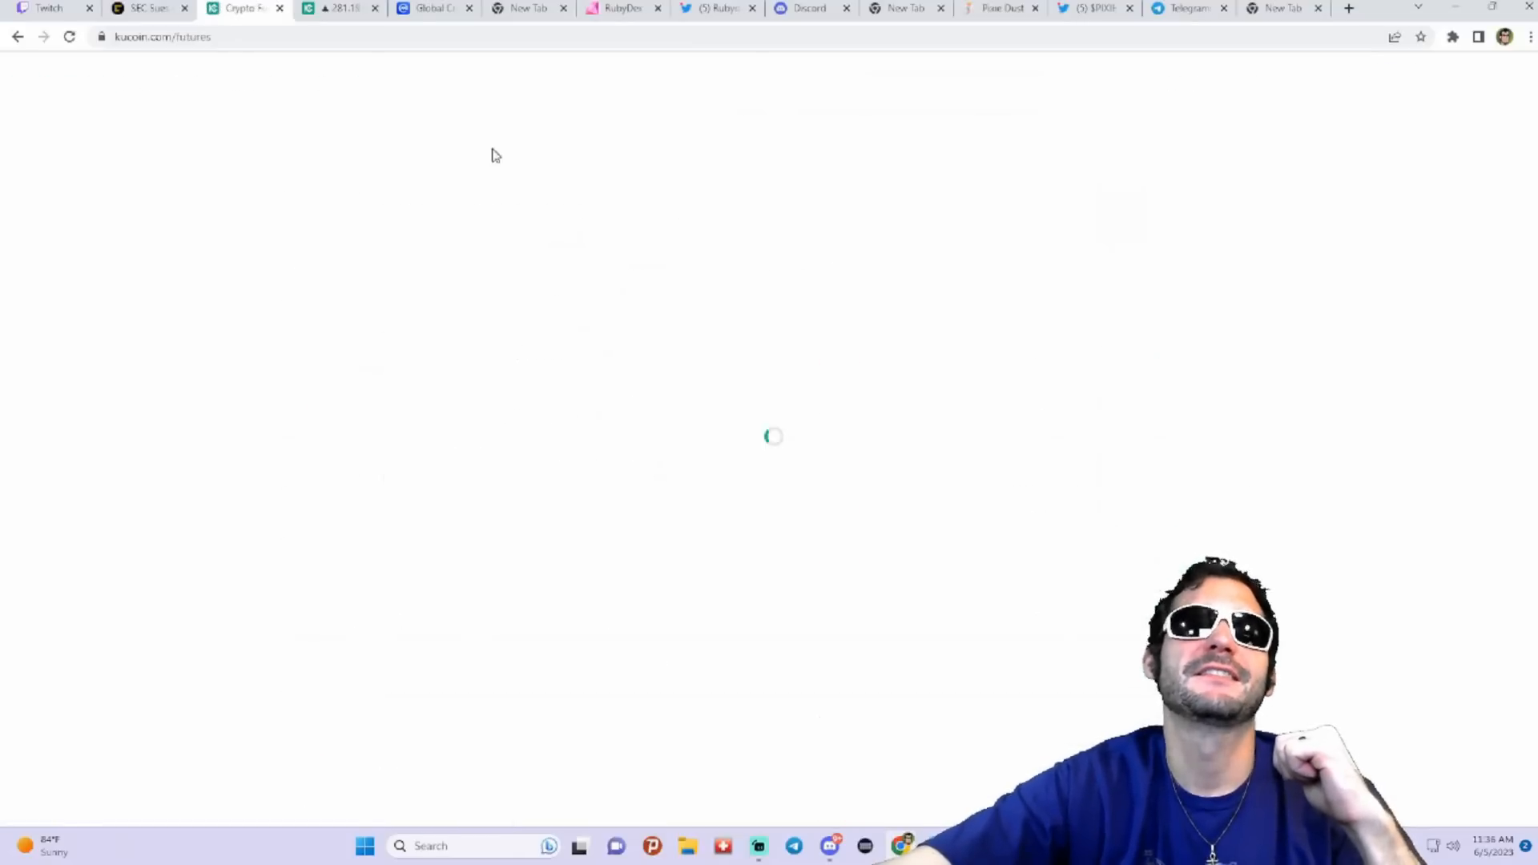
click(483, 82)
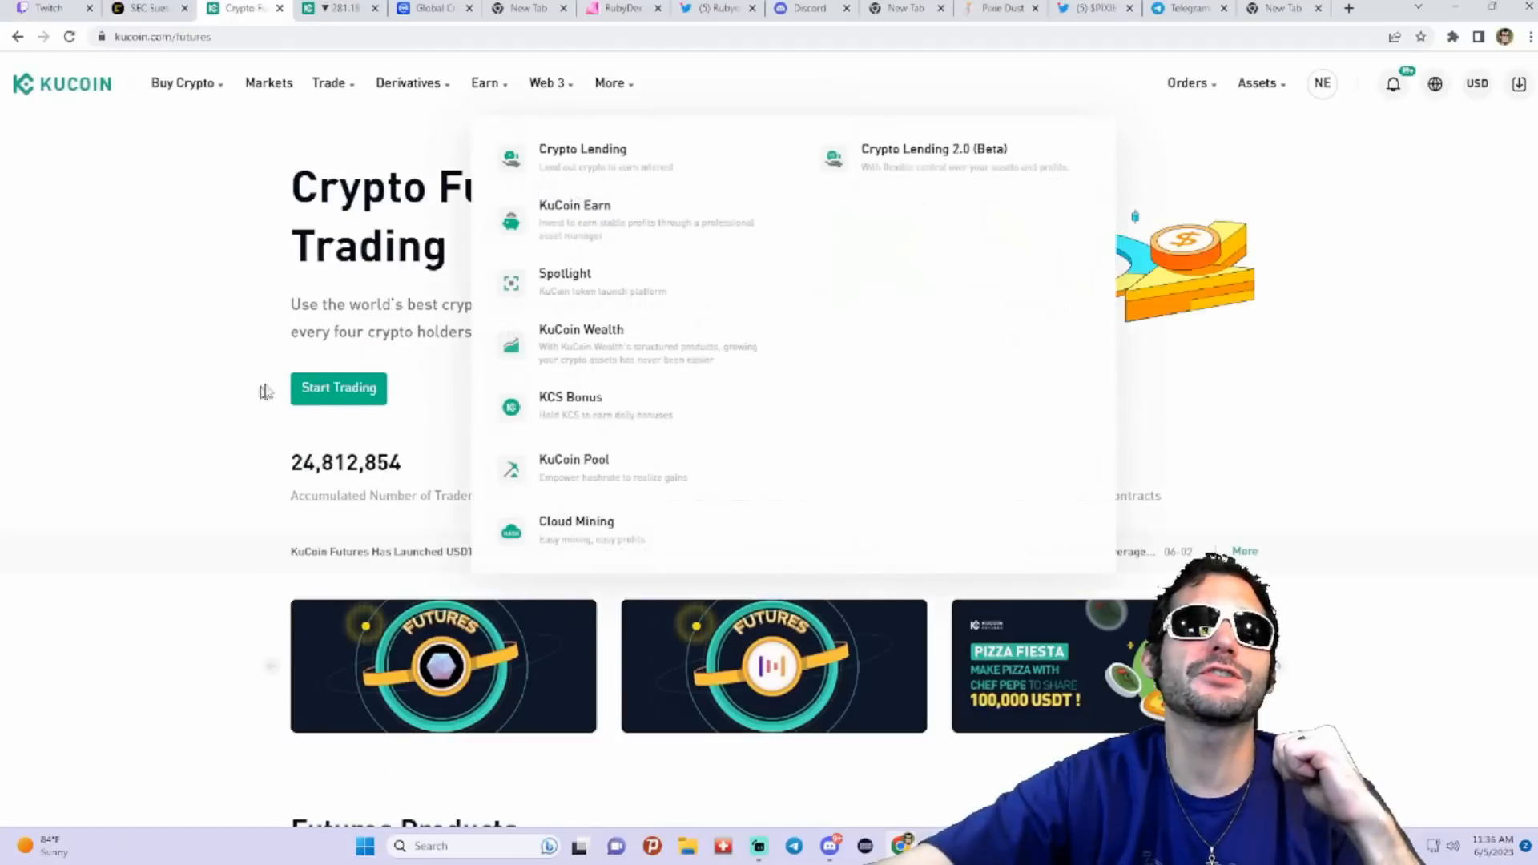
click(338, 388)
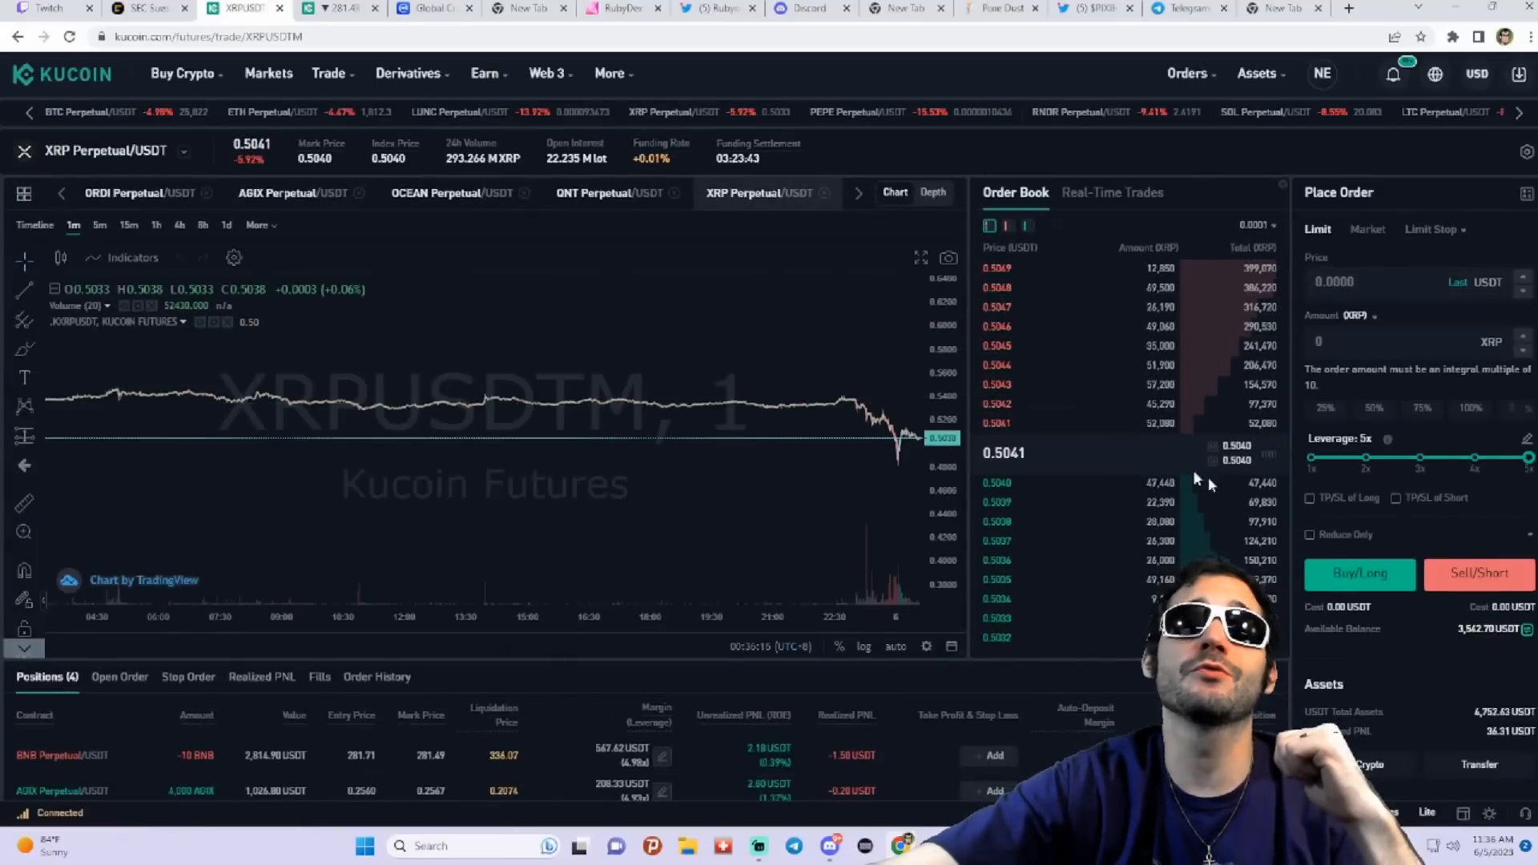
mouse_move(813, 443)
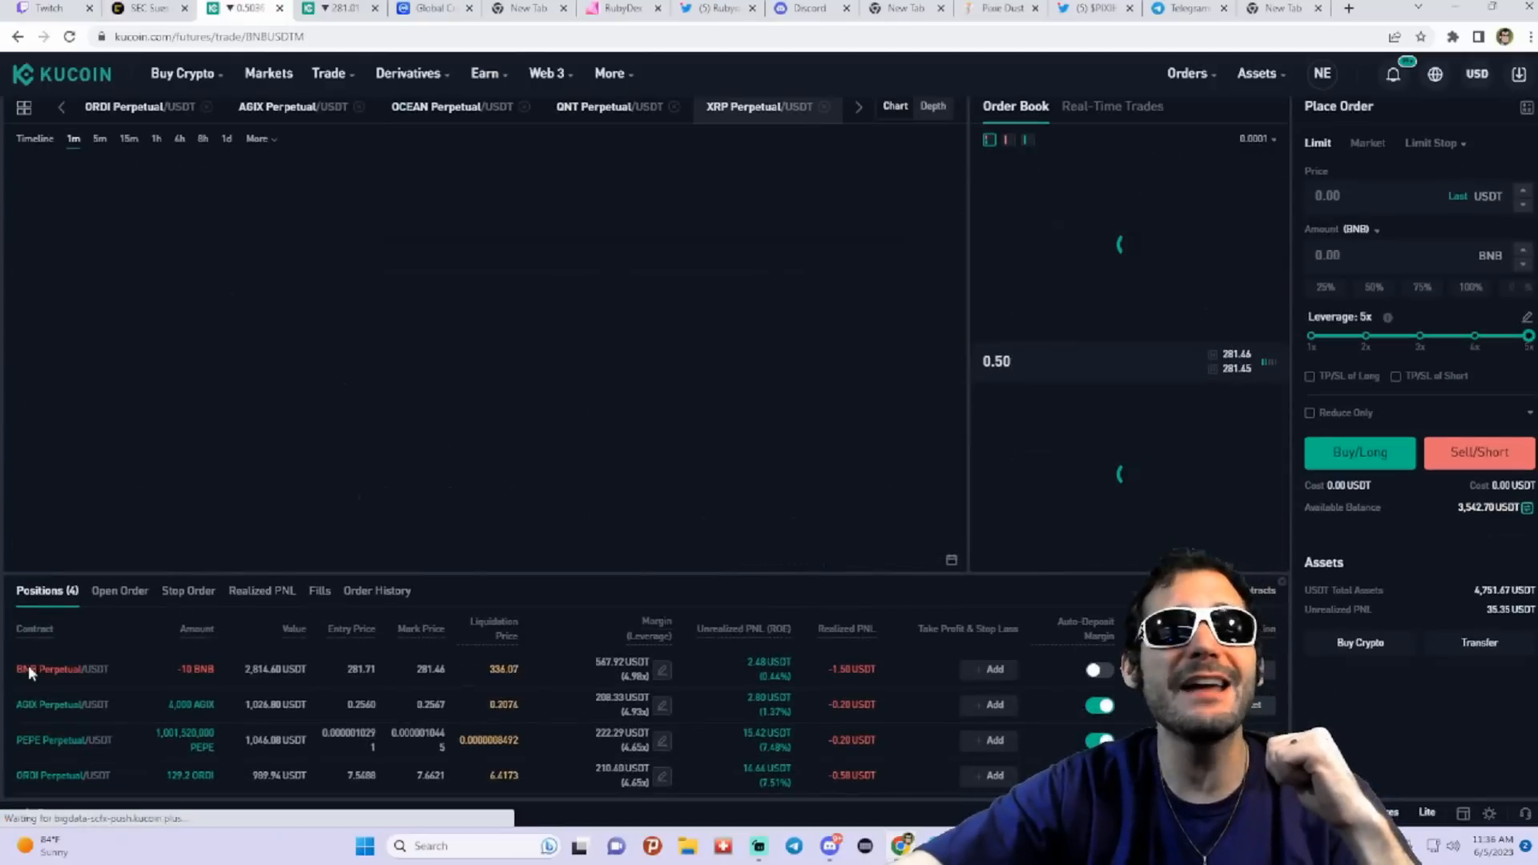
click(62, 668)
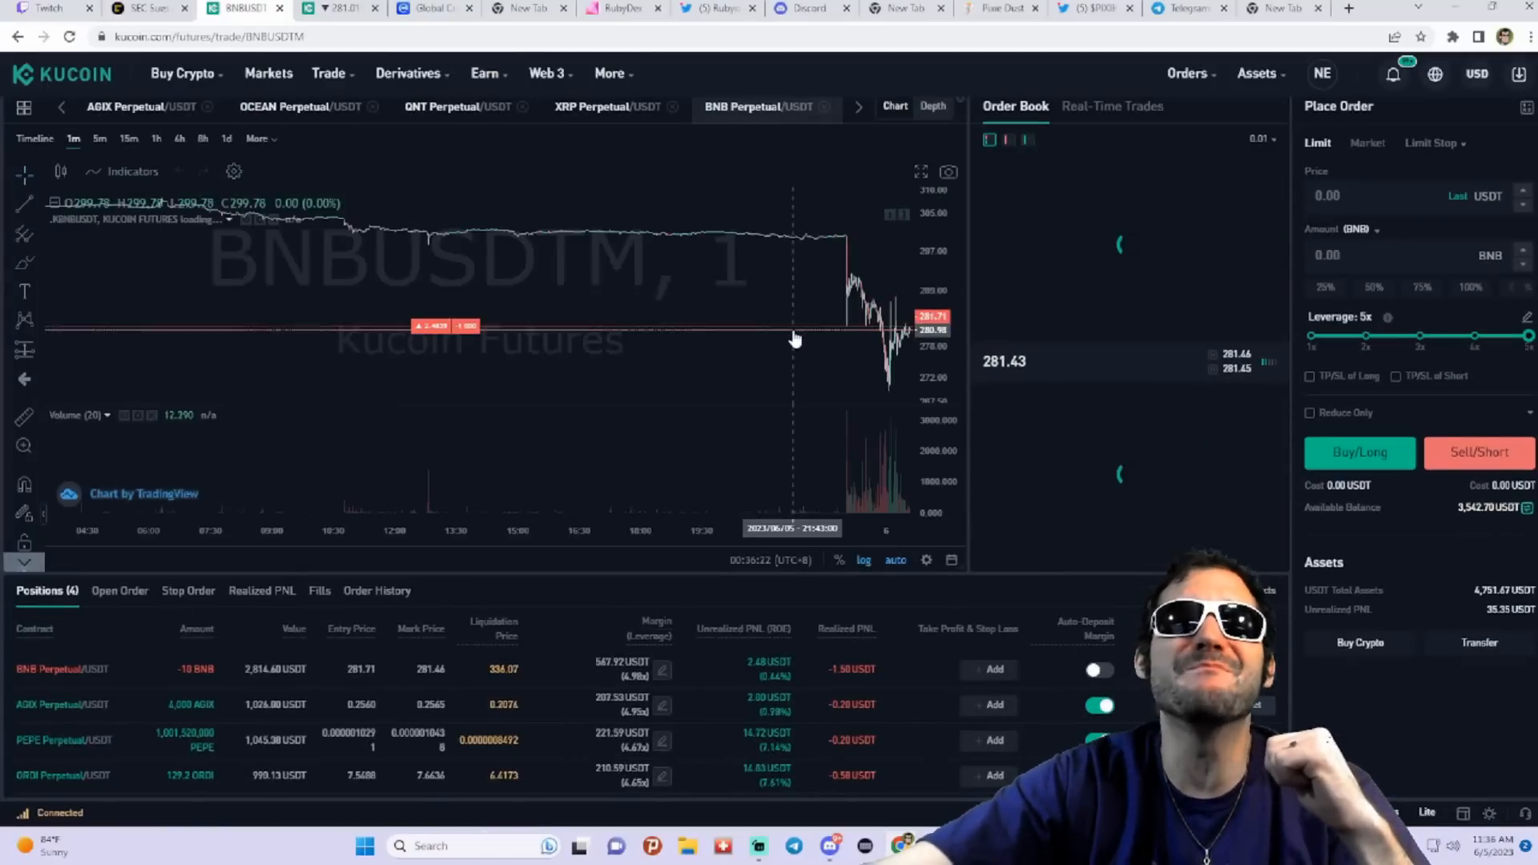